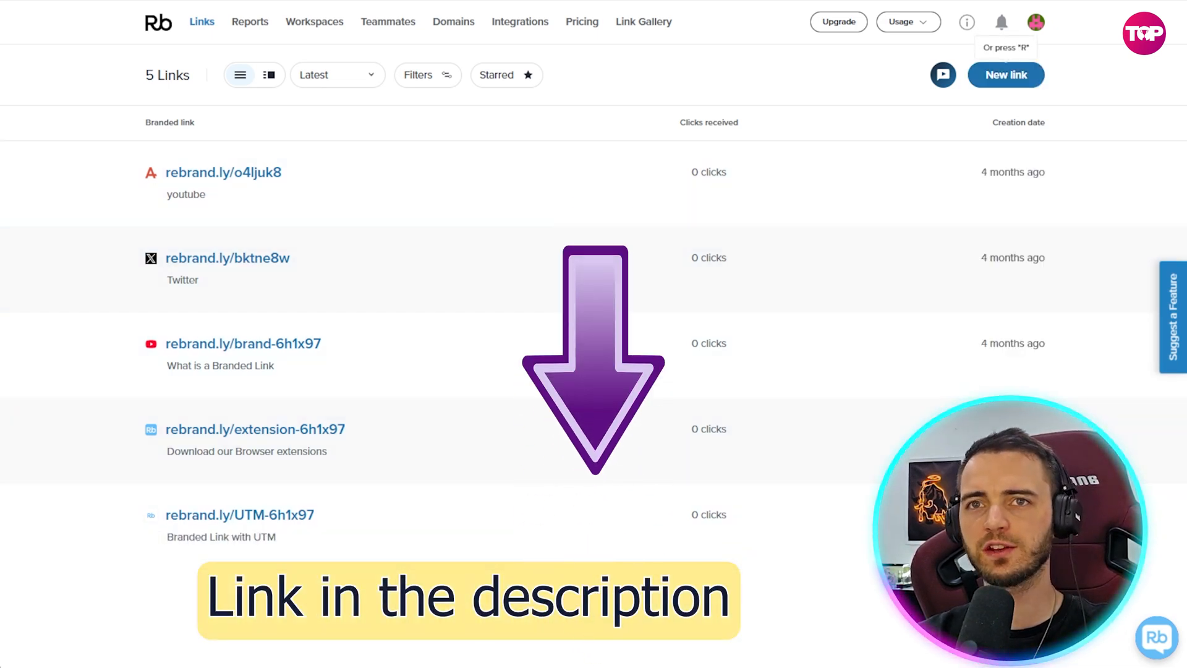
Briefly bring up and dismiss the new branded link form, then browse down the page
left_click(1005, 74)
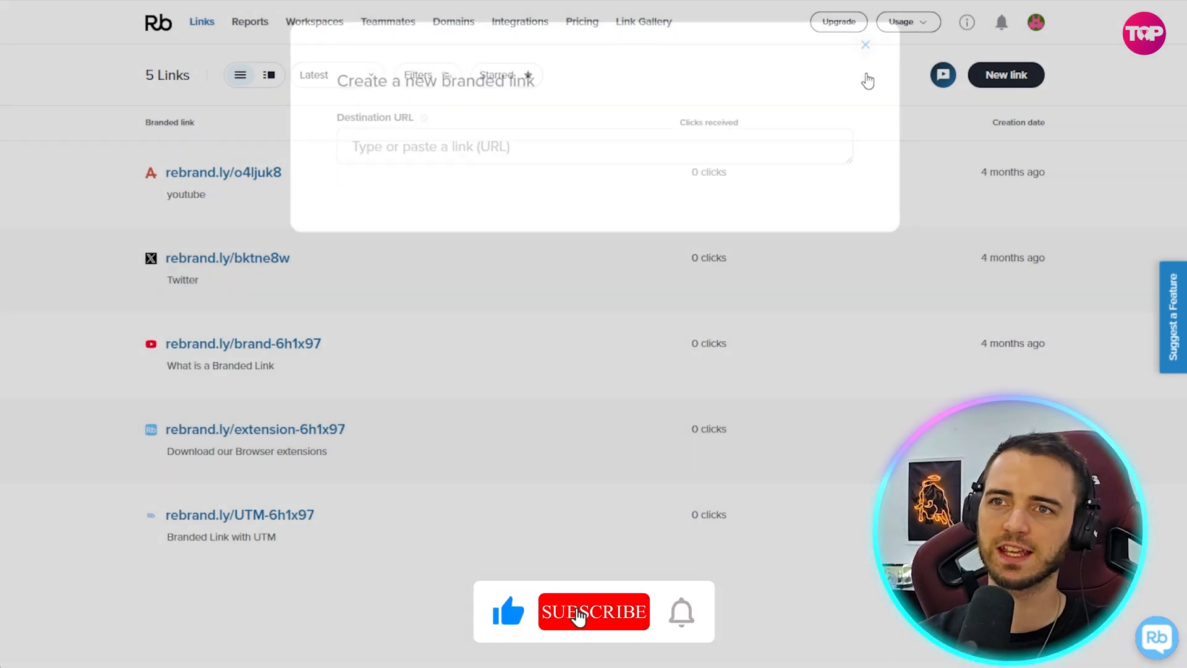
left_click(864, 44)
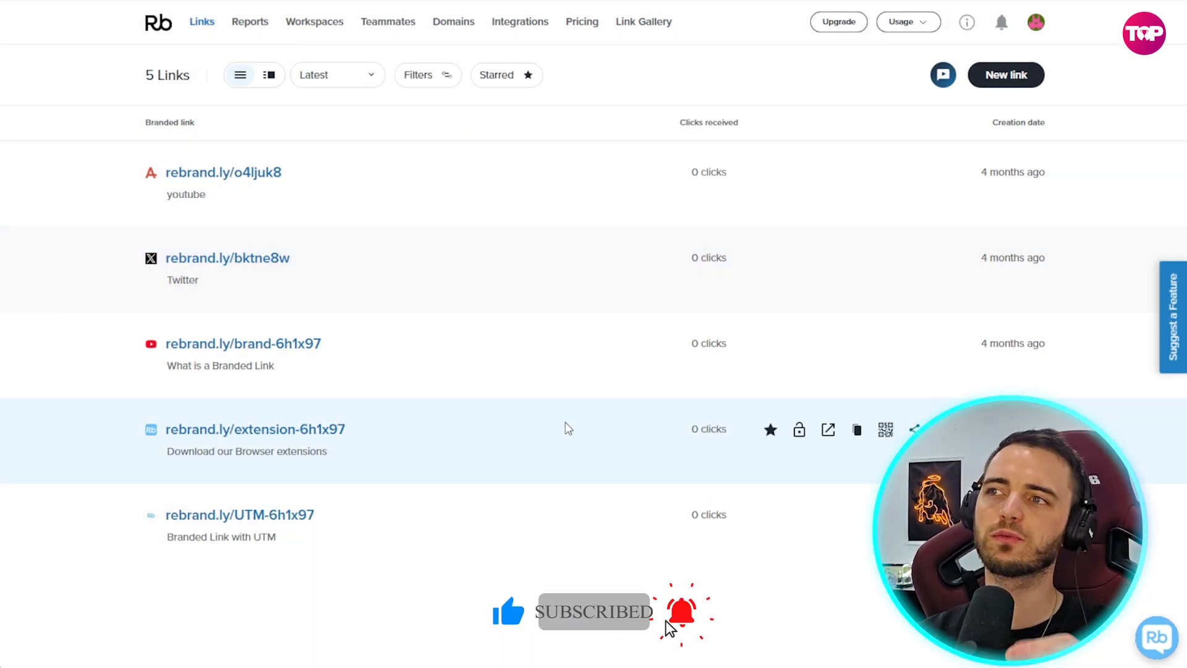
mouse_move(617, 82)
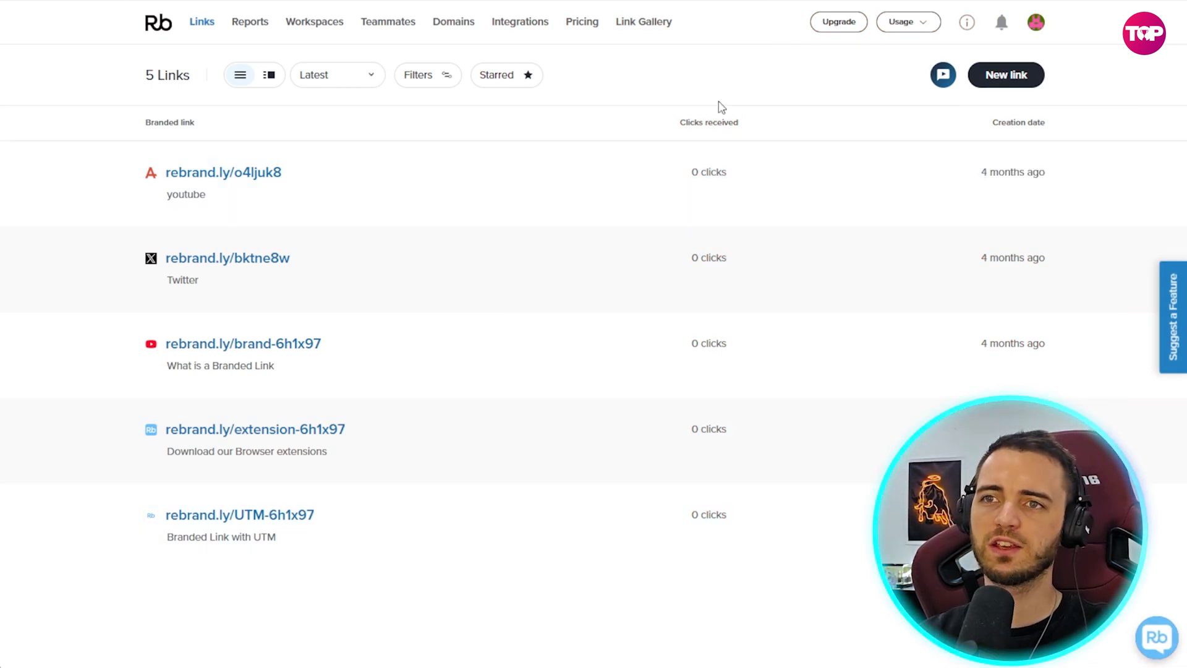
mouse_move(708, 172)
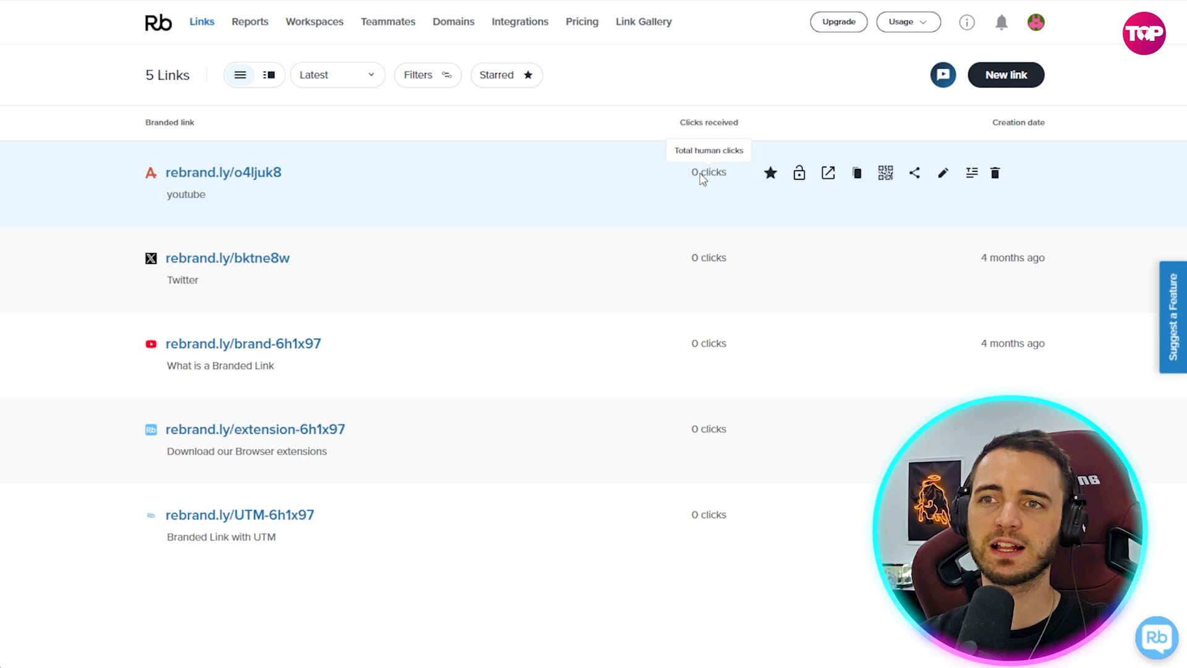
mouse_move(669, 103)
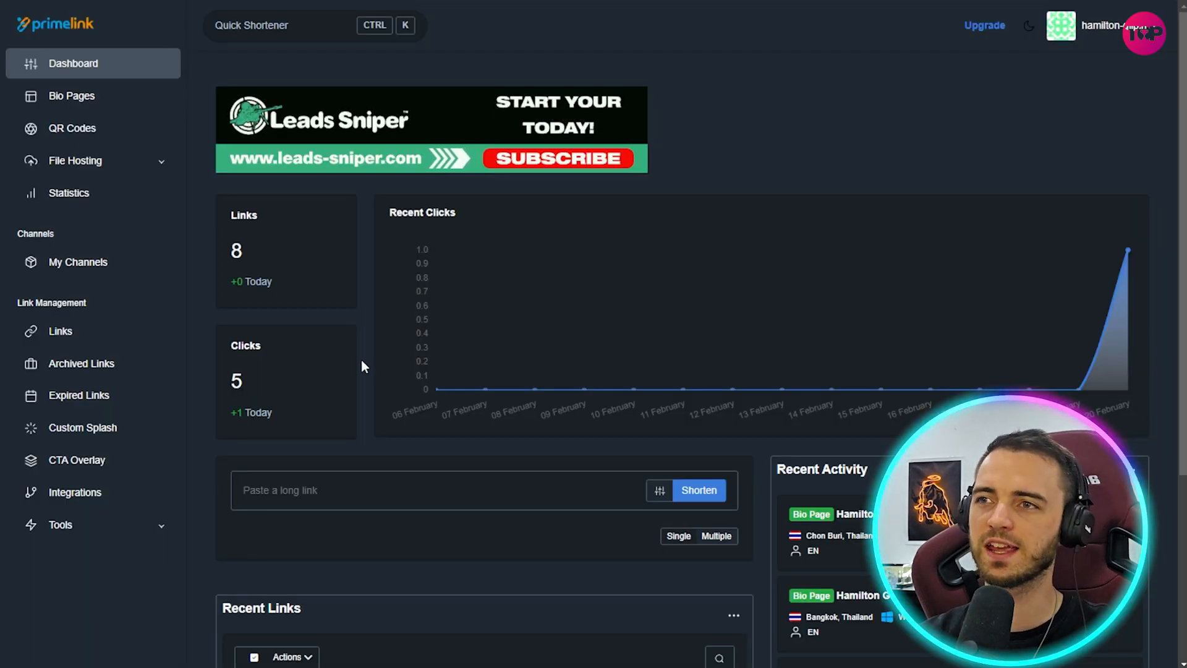
scroll("down", 3)
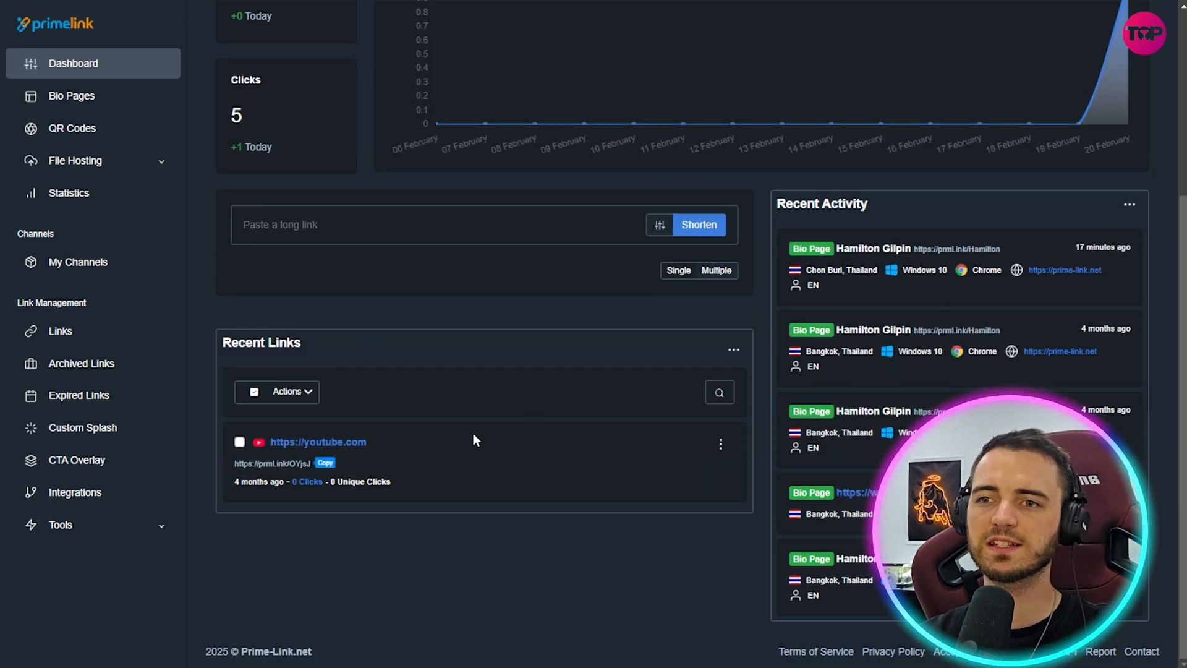
mouse_move(507, 477)
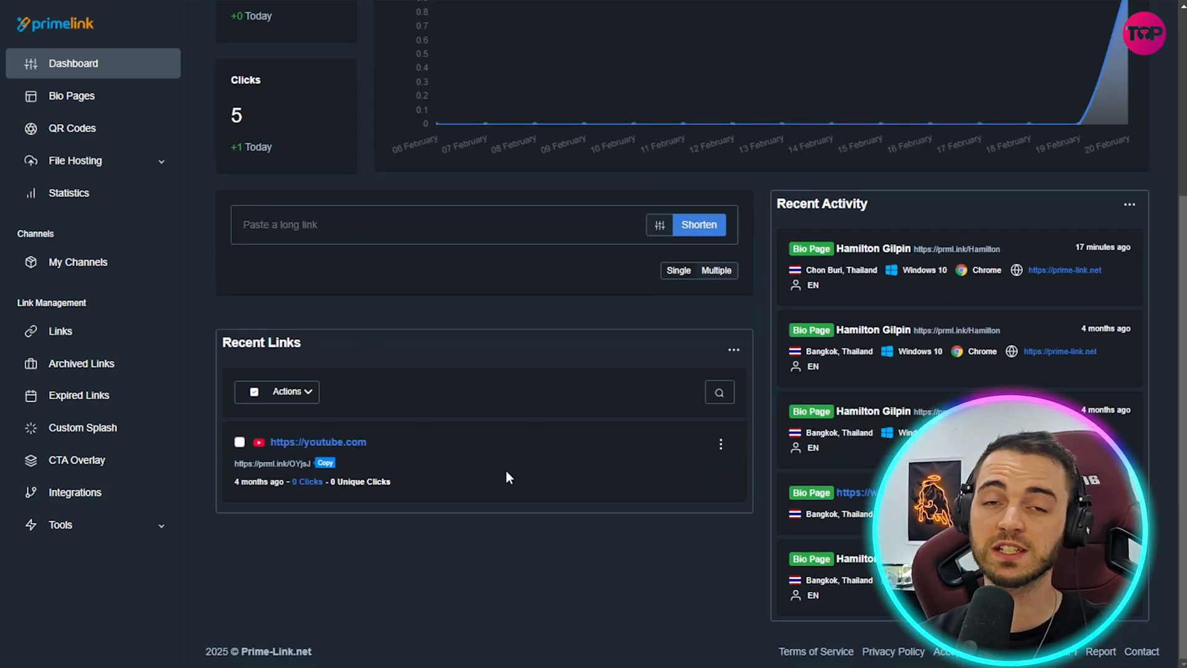
scroll("down", 3)
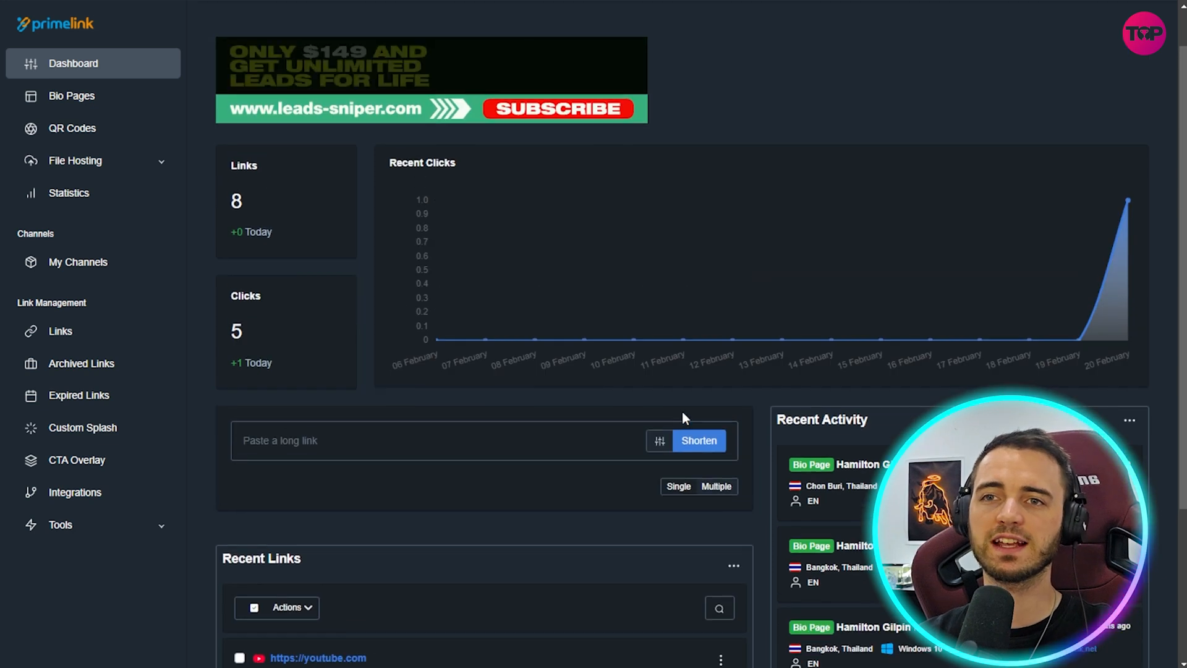
scroll("down", 3)
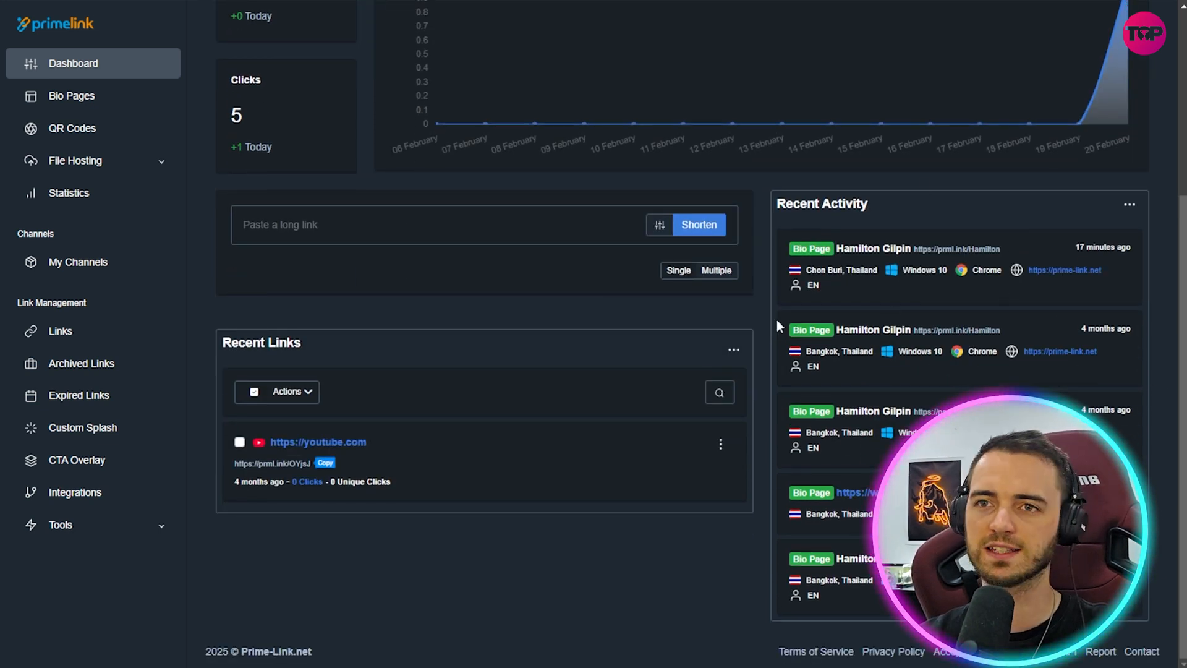
scroll("up", 3)
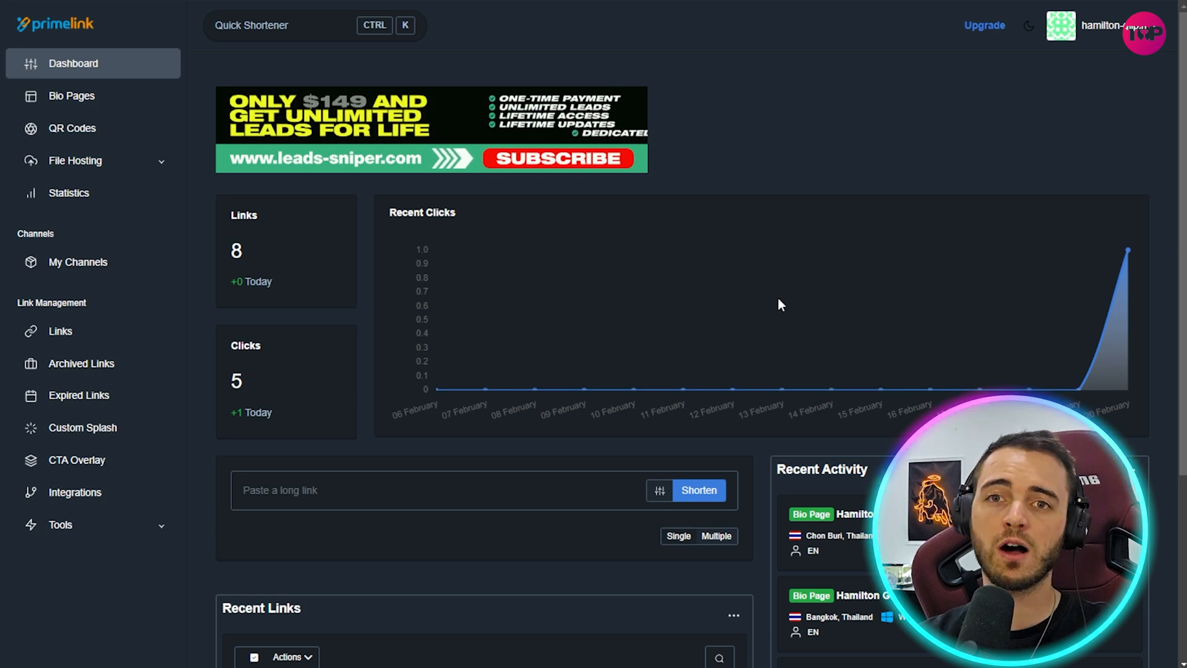
mouse_move(1006, 253)
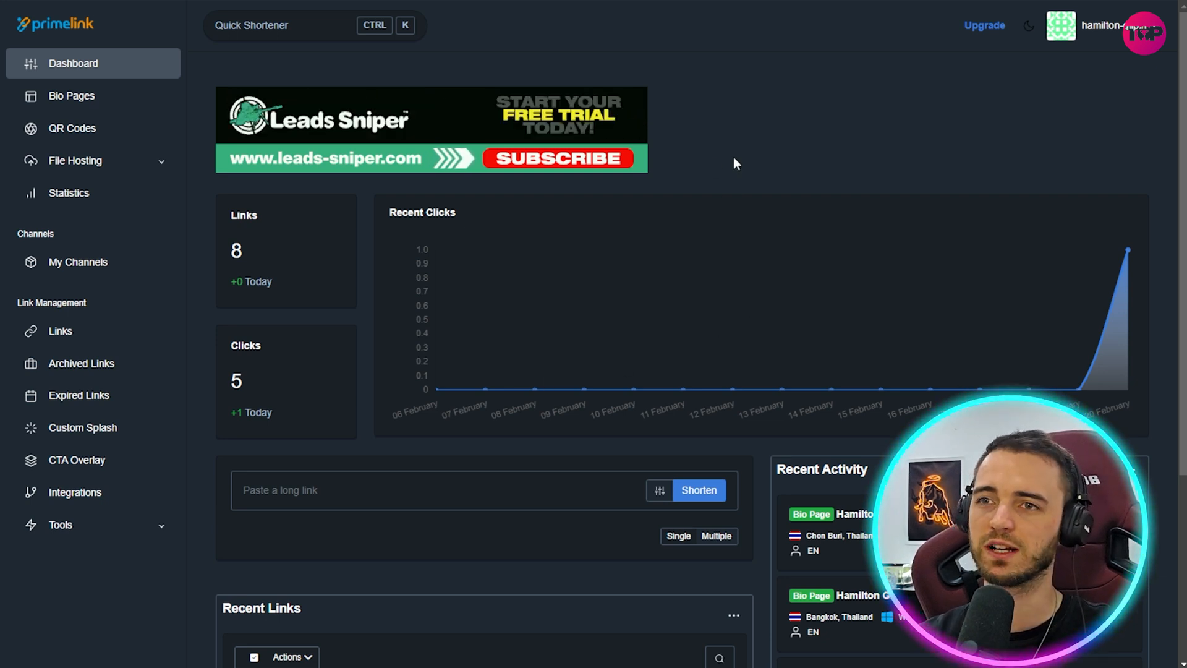
mouse_move(730, 170)
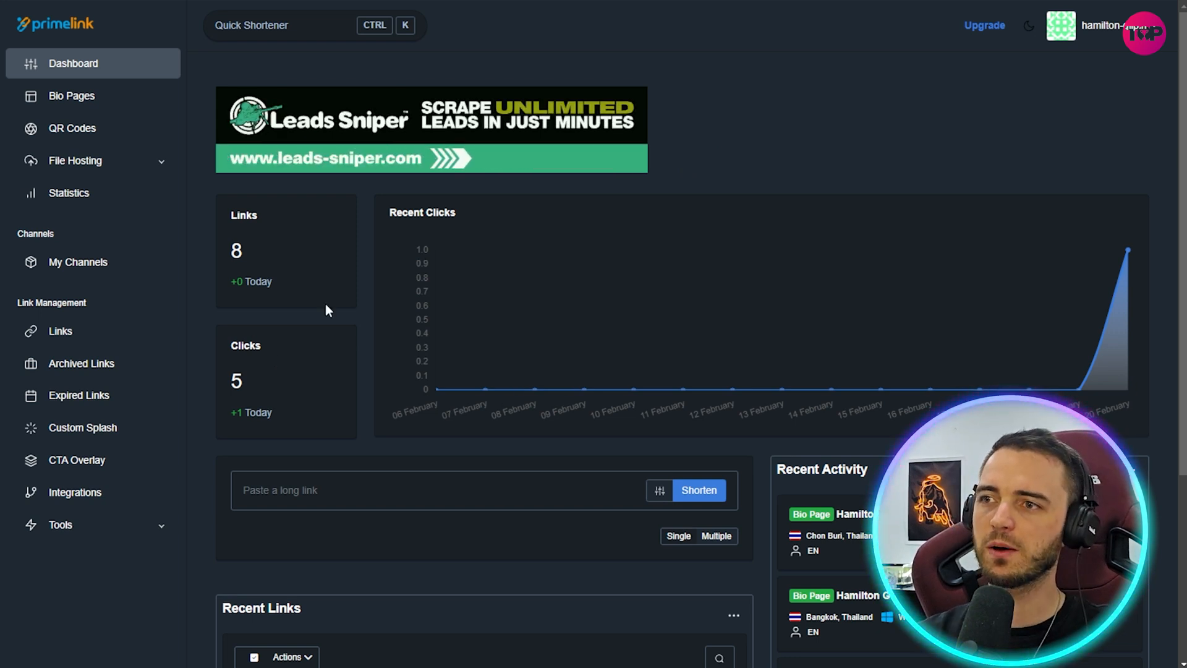
scroll("down", 3)
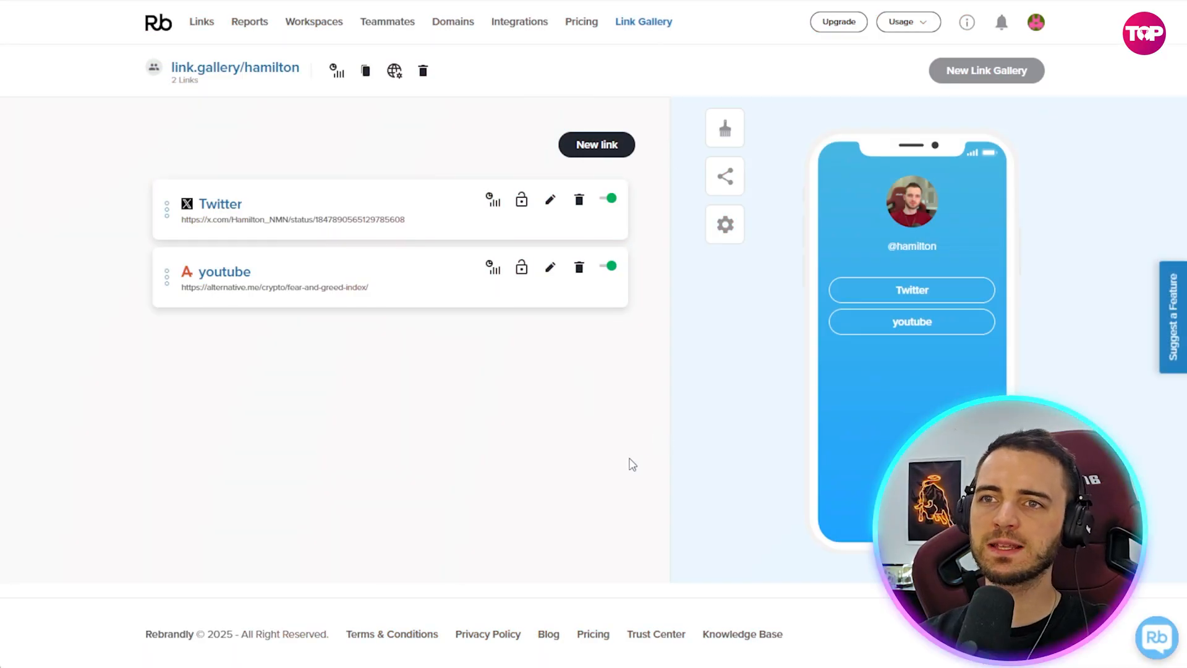
mouse_move(860, 161)
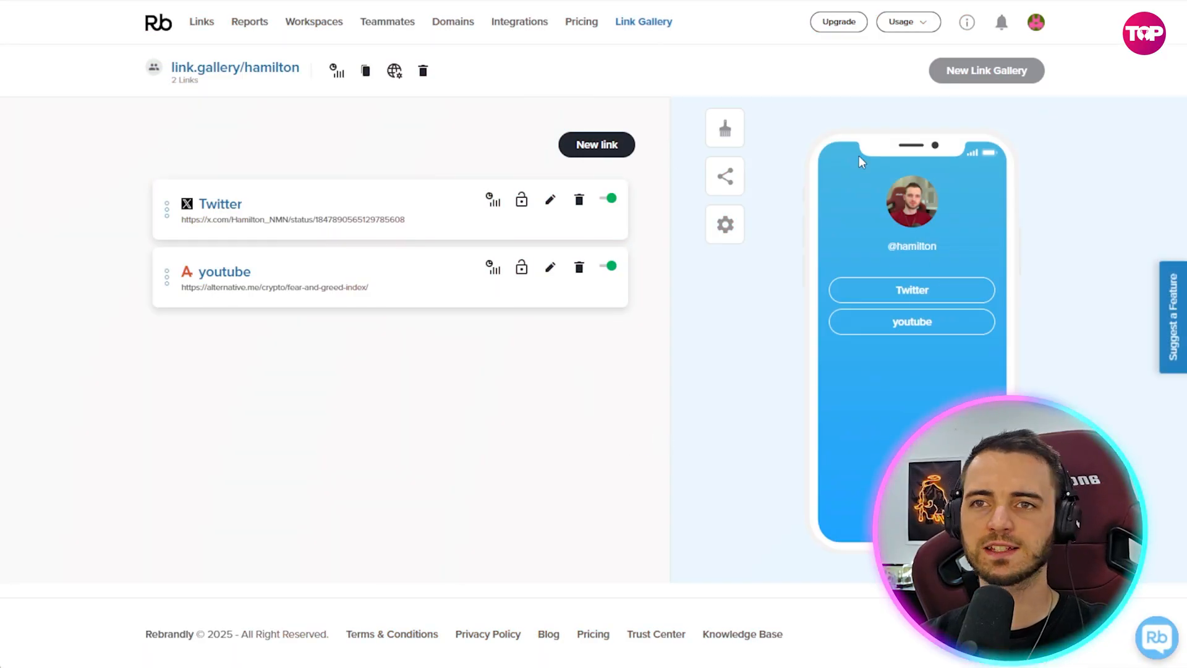
mouse_move(521, 199)
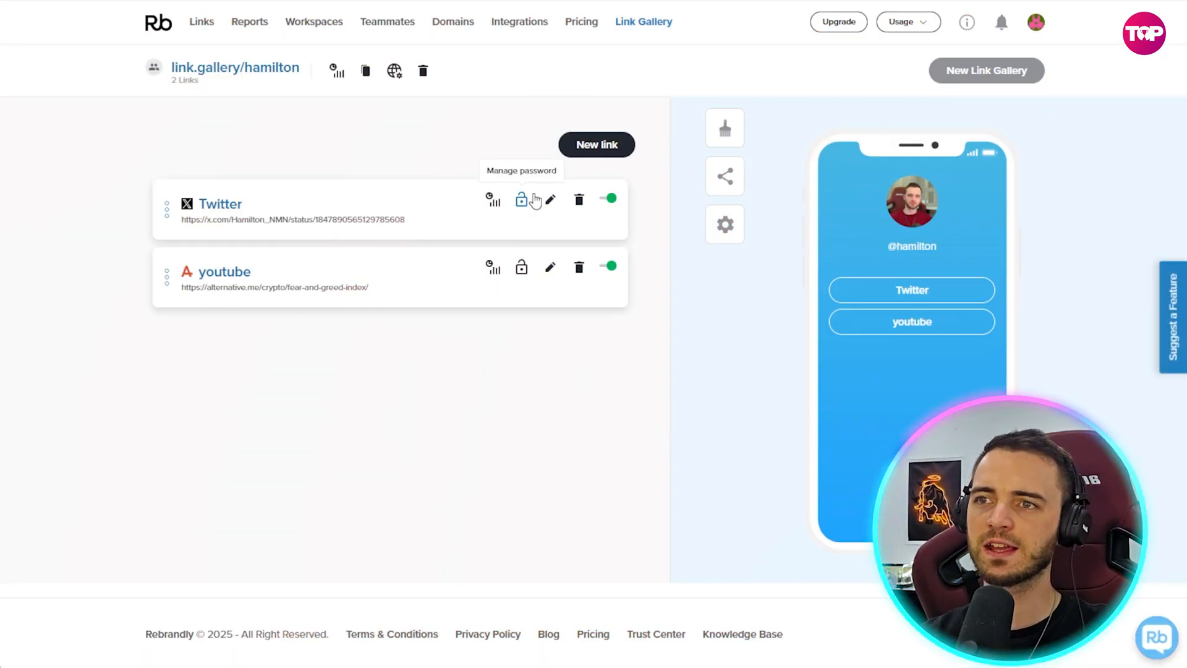
In the gallery appearance settings, try the orange gradient theme and revert to blue
left_click(548, 199)
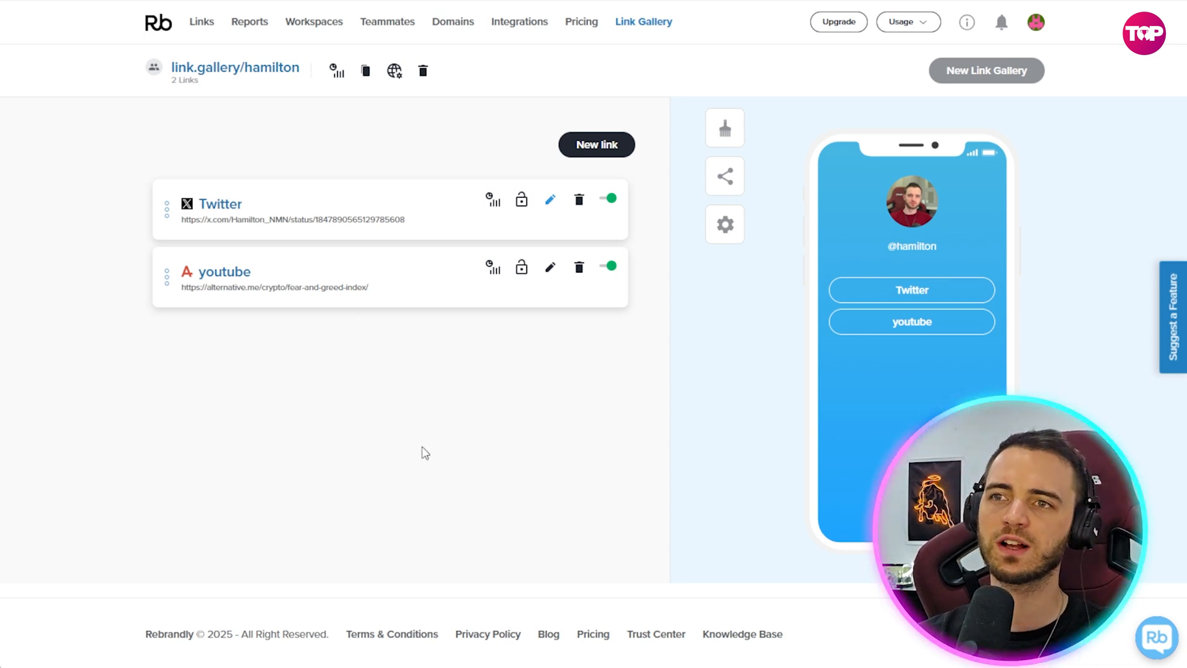
left_click(723, 128)
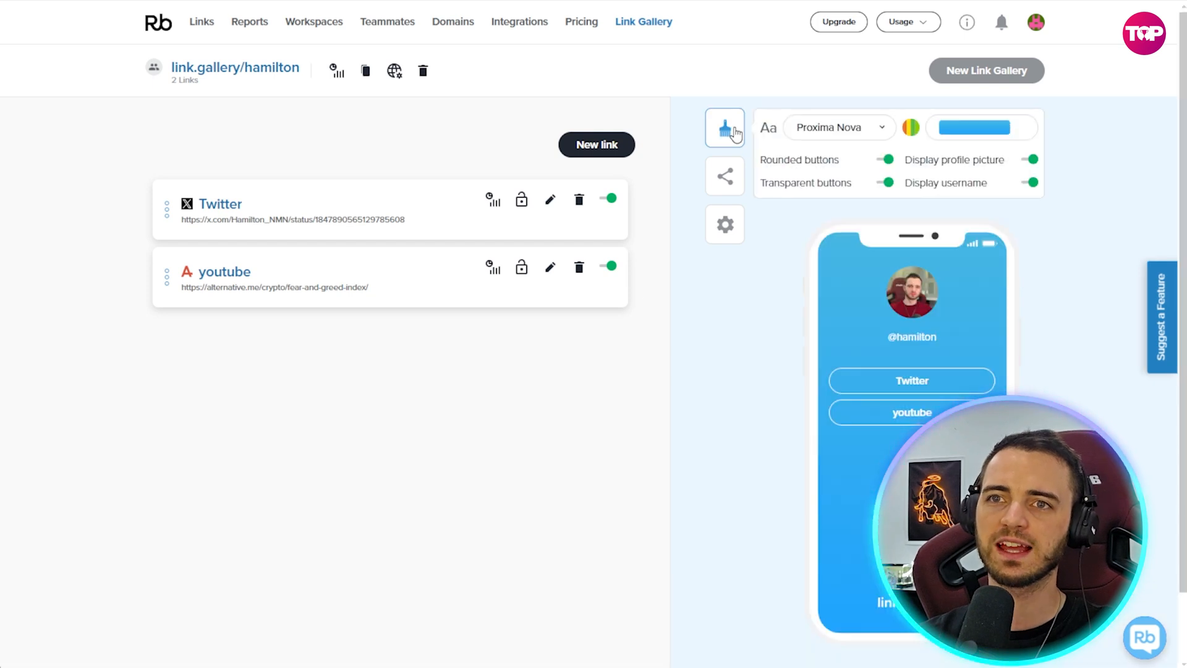
left_click(982, 127)
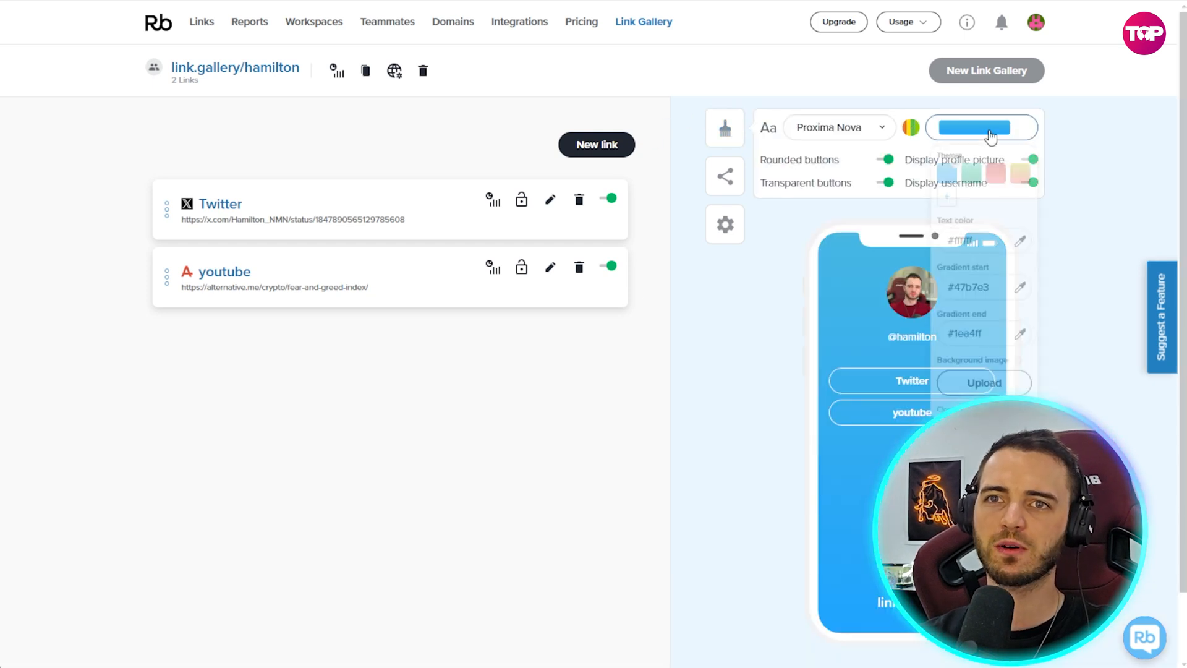
left_click(1020, 174)
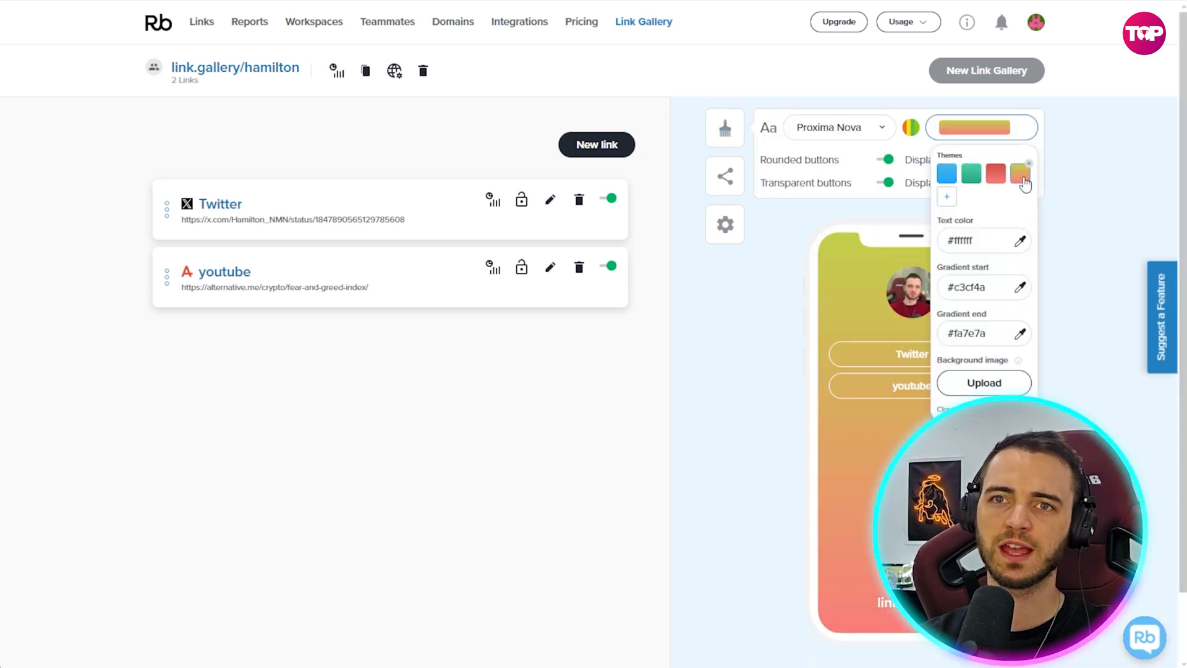
left_click(946, 173)
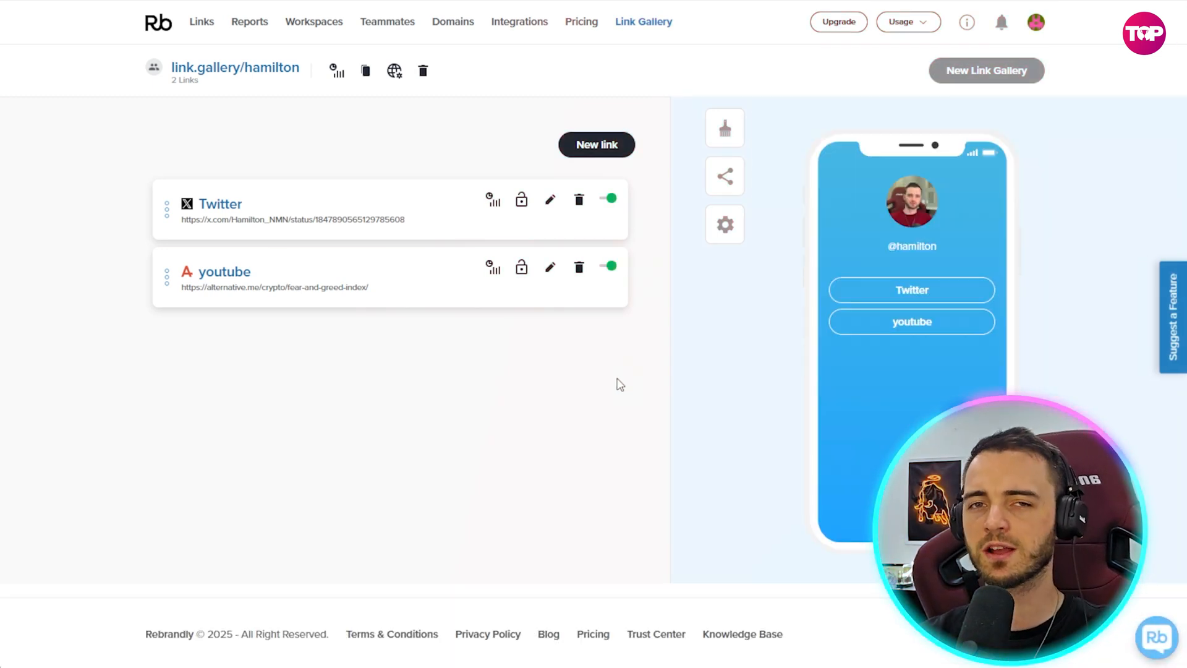
mouse_move(344, 145)
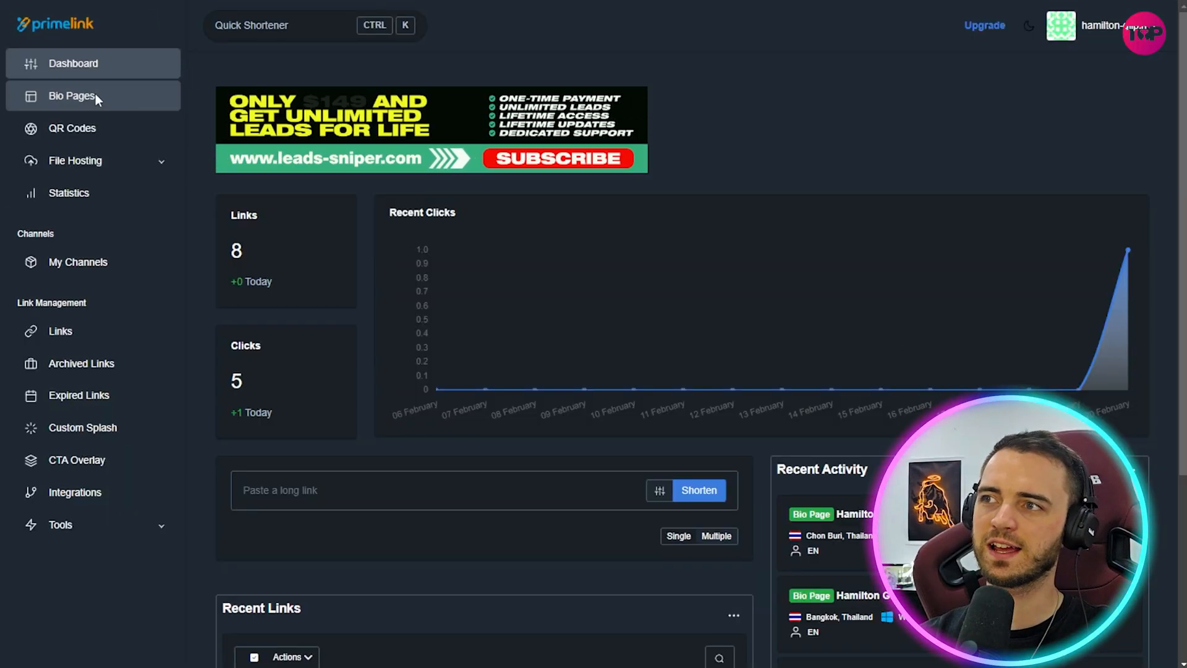
From the Bio Pages list, open the existing bio page card in its Content editor
left_click(72, 95)
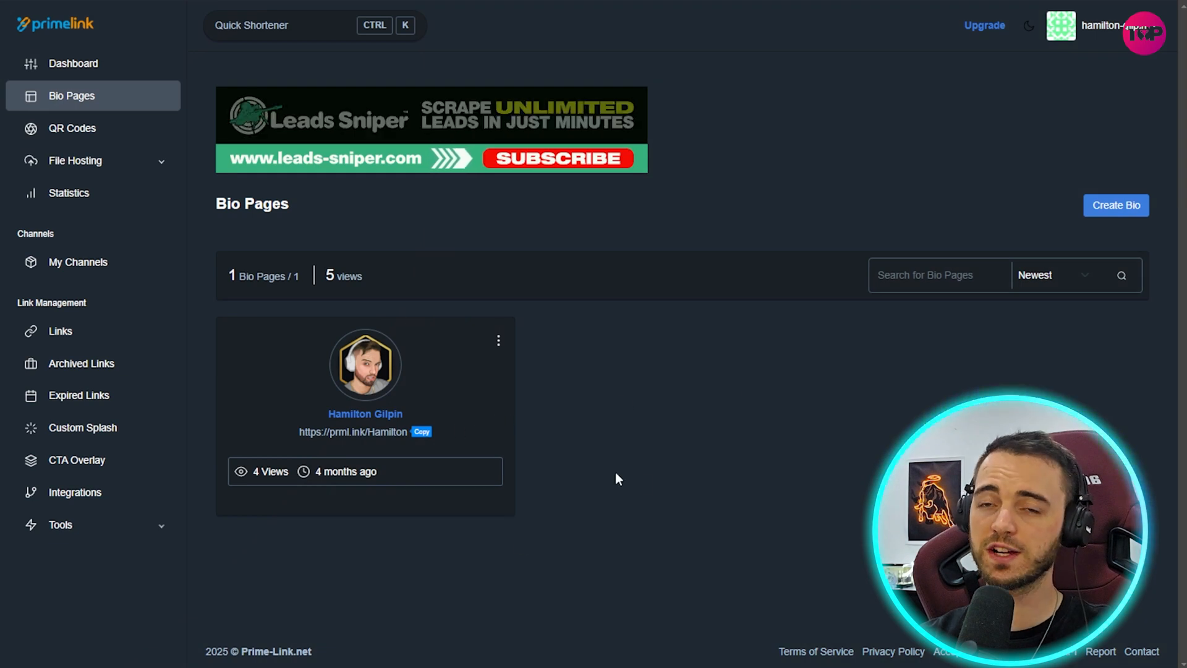
mouse_move(499, 341)
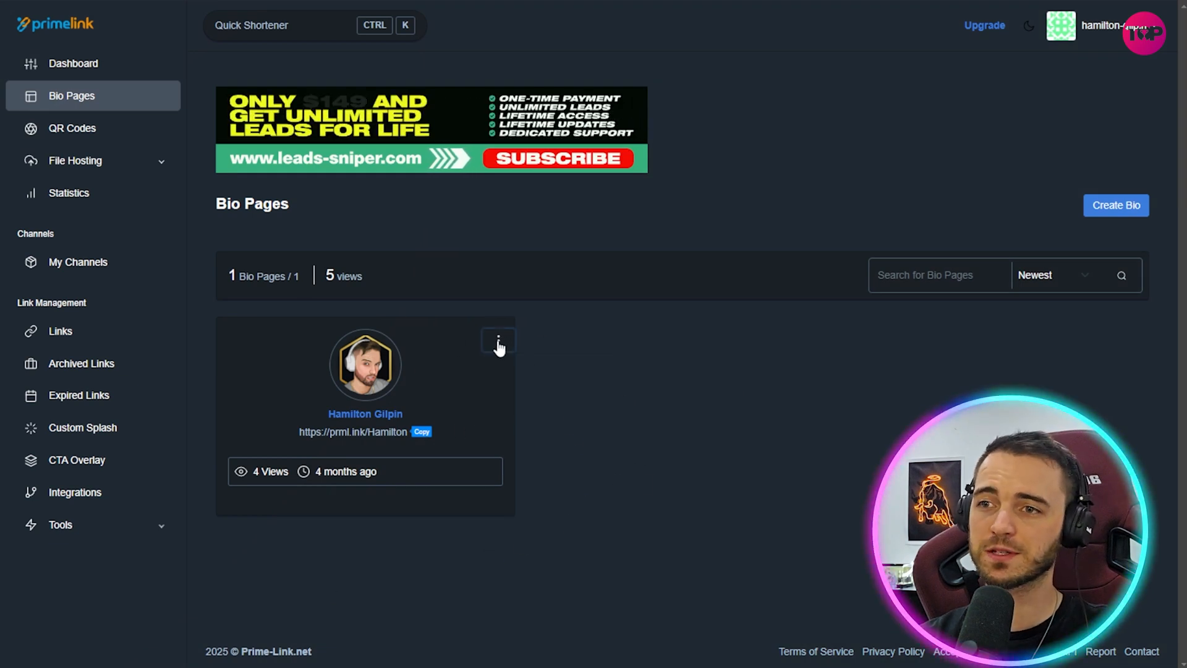
left_click(498, 341)
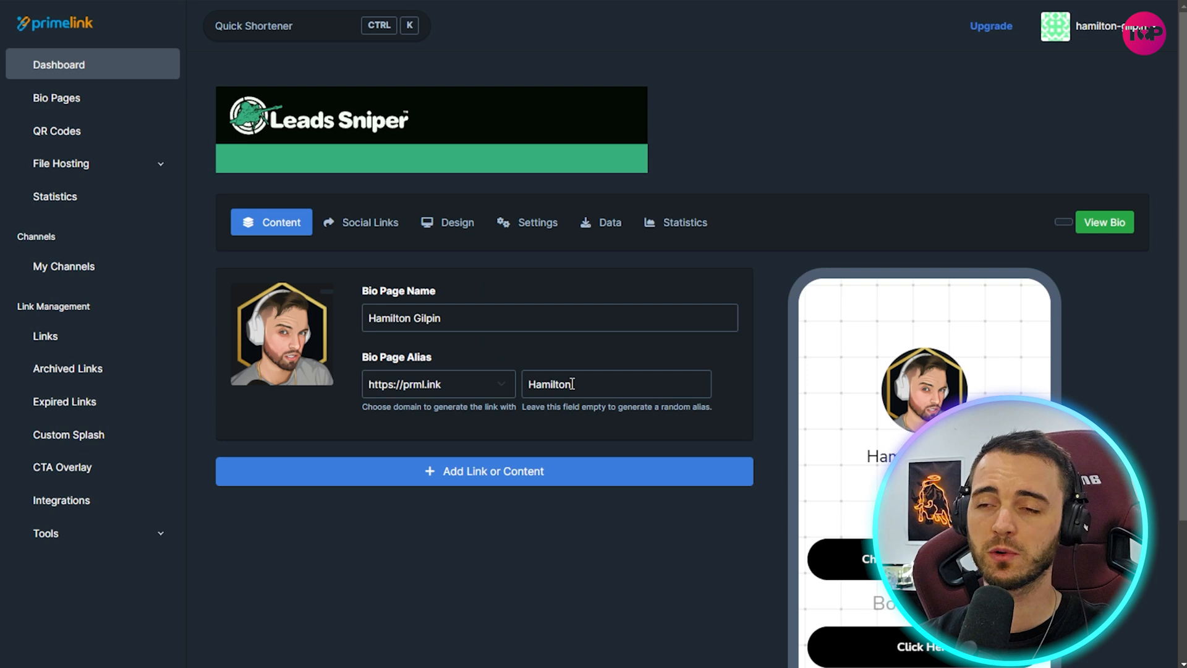
scroll("down", 3)
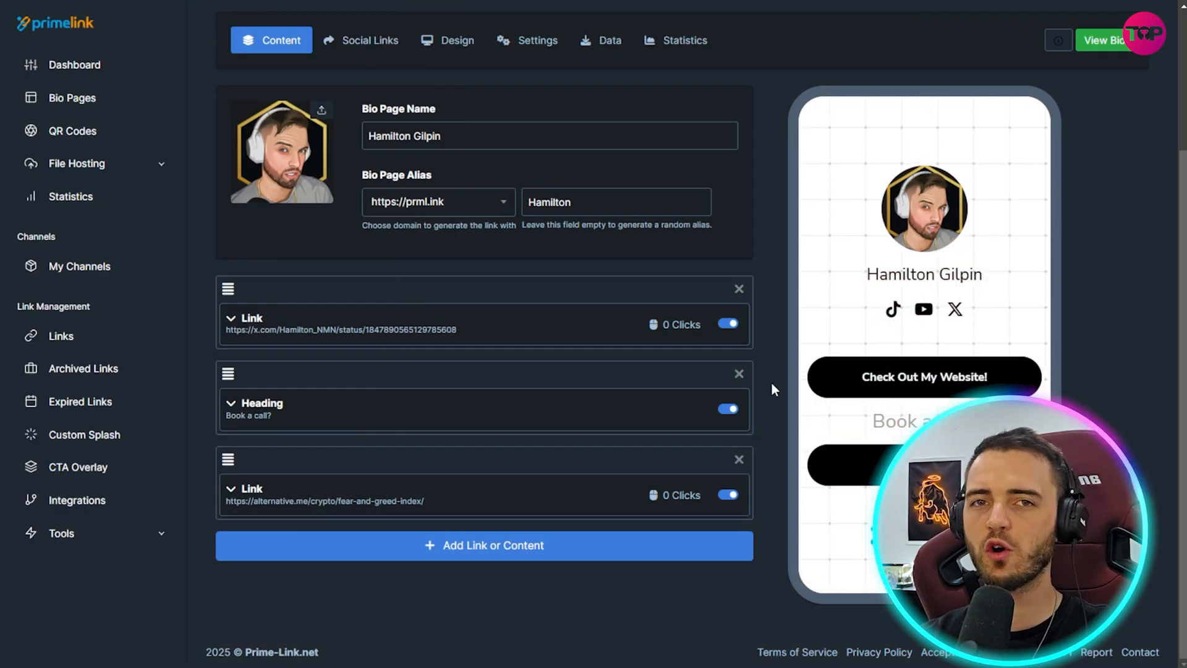
mouse_move(893, 309)
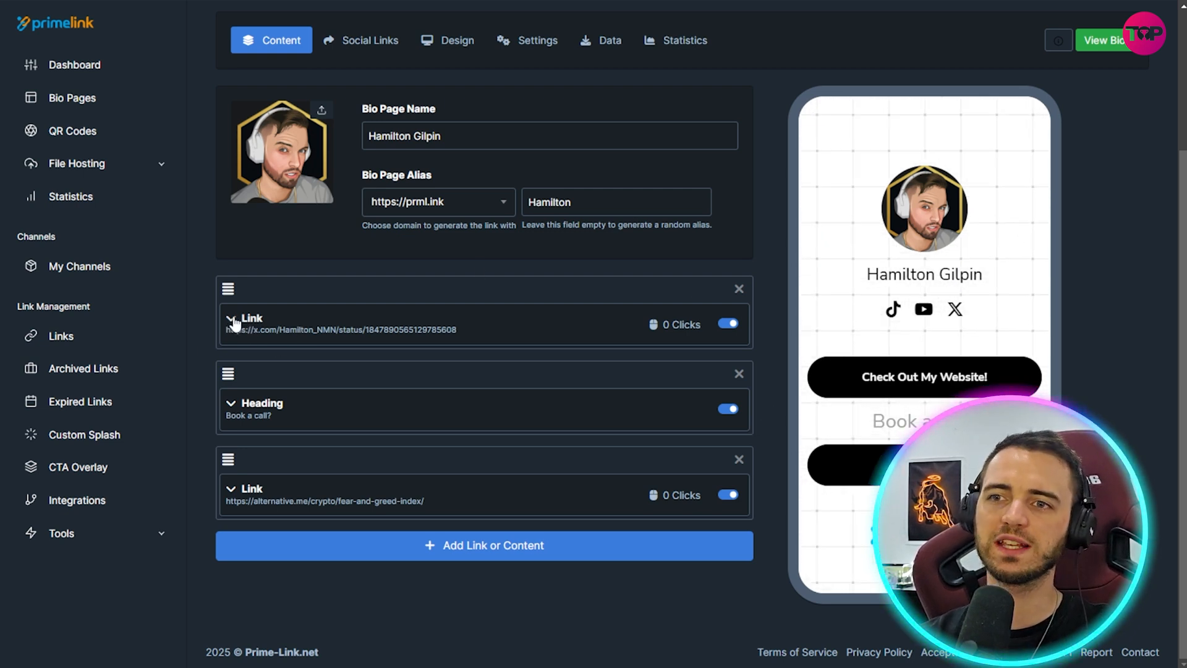
left_click(235, 318)
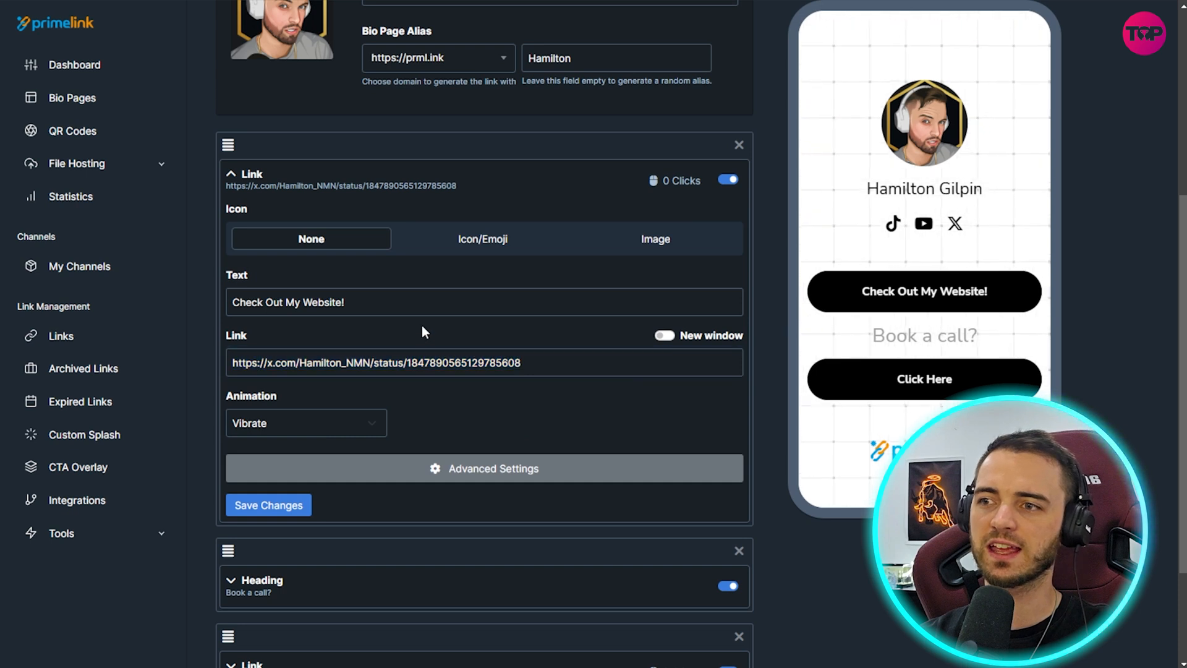
left_click(665, 335)
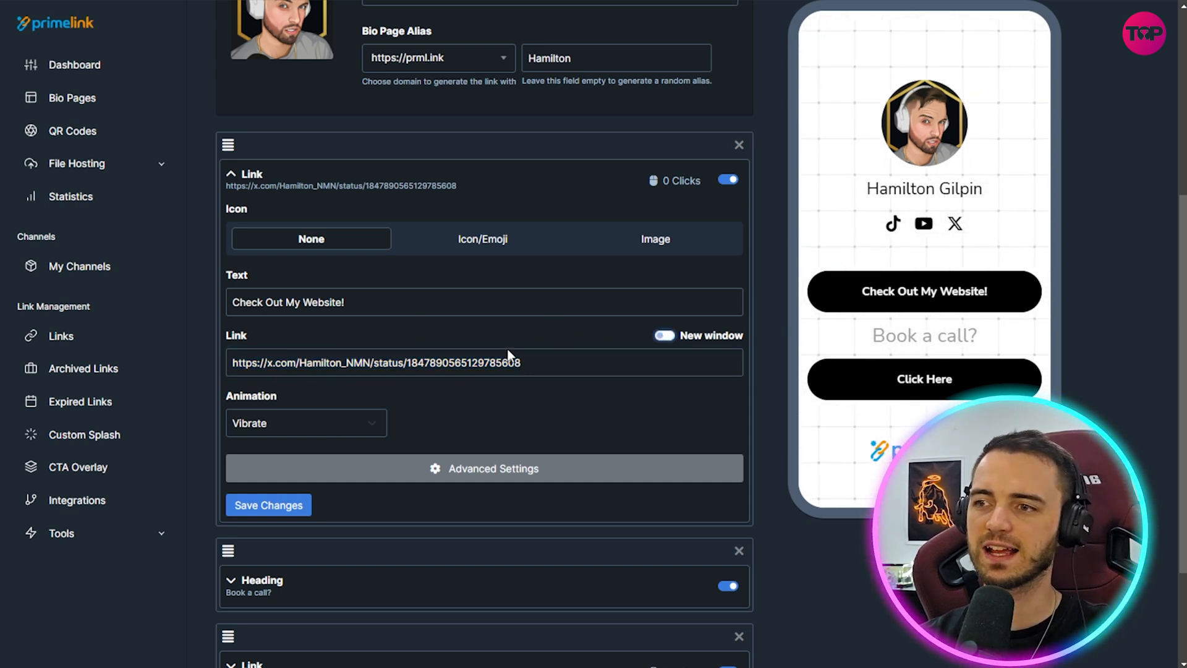
left_click(664, 335)
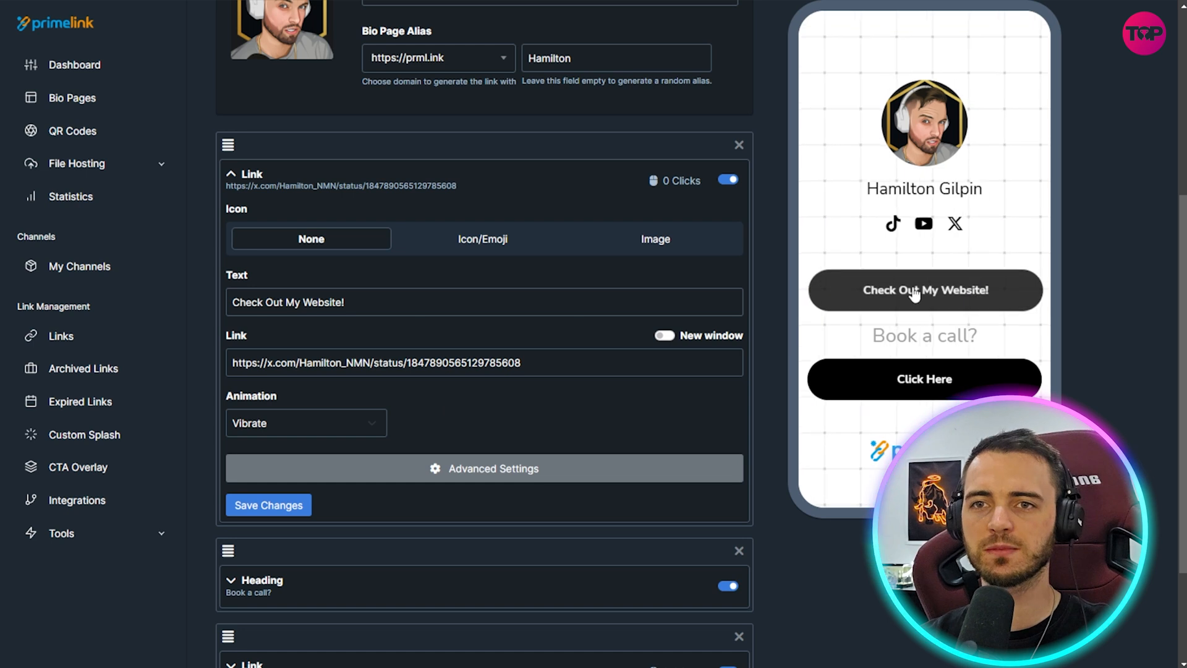
left_click(484, 468)
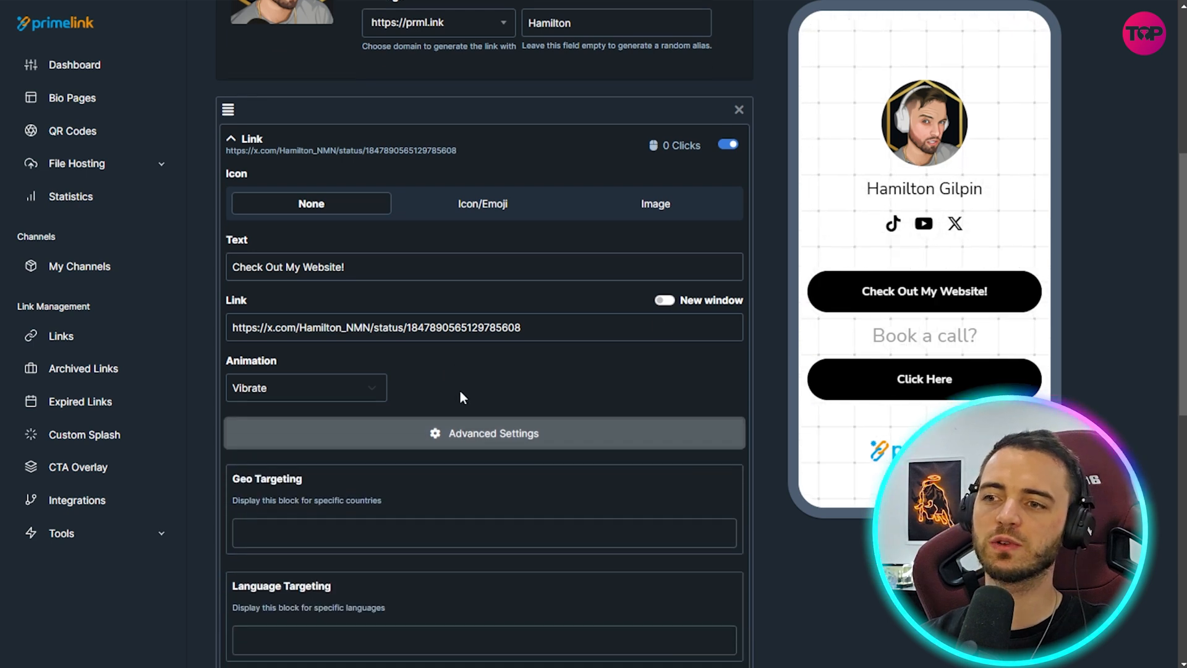
scroll("down", 3)
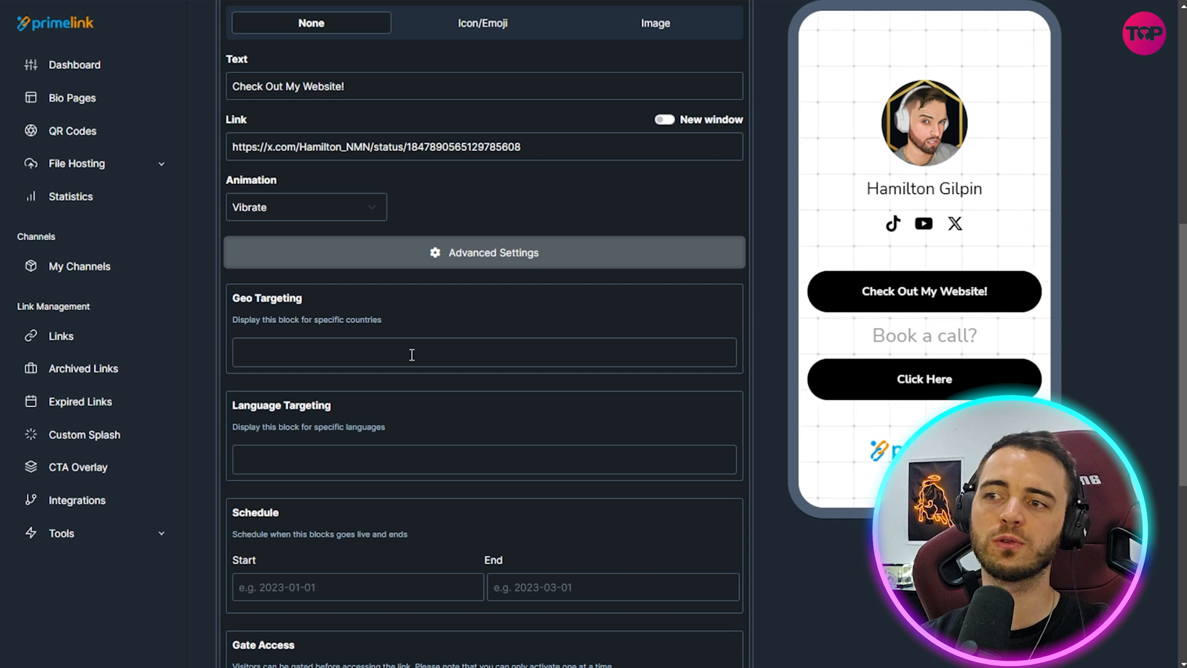
scroll("down", 3)
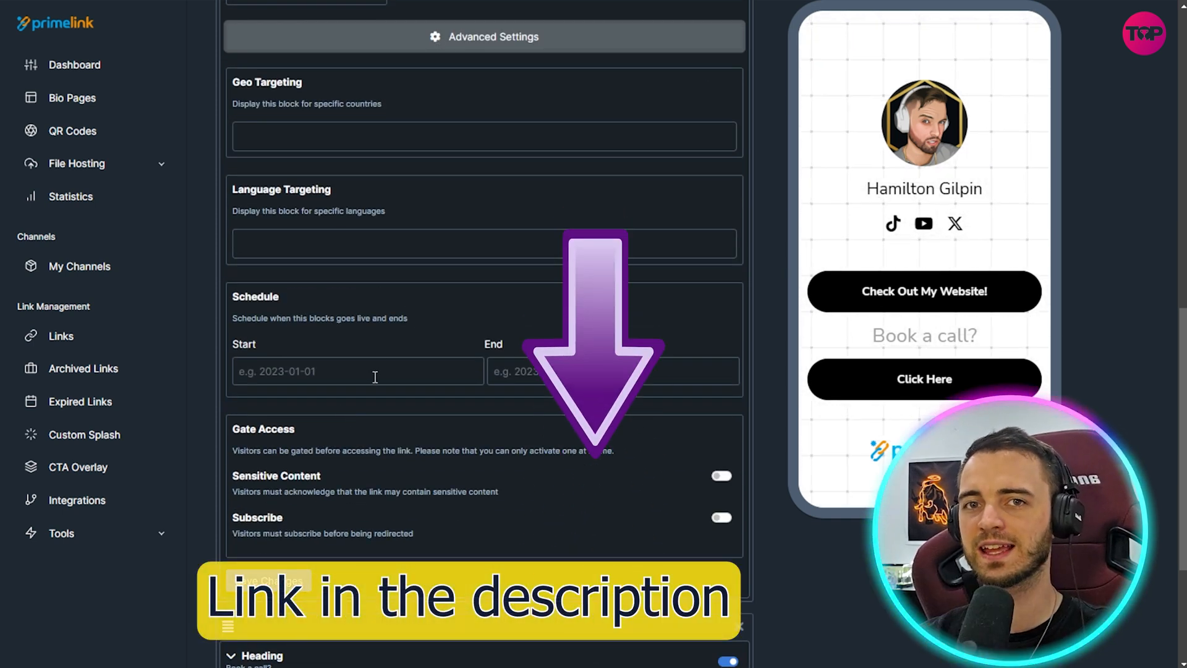
type("2023-03-01")
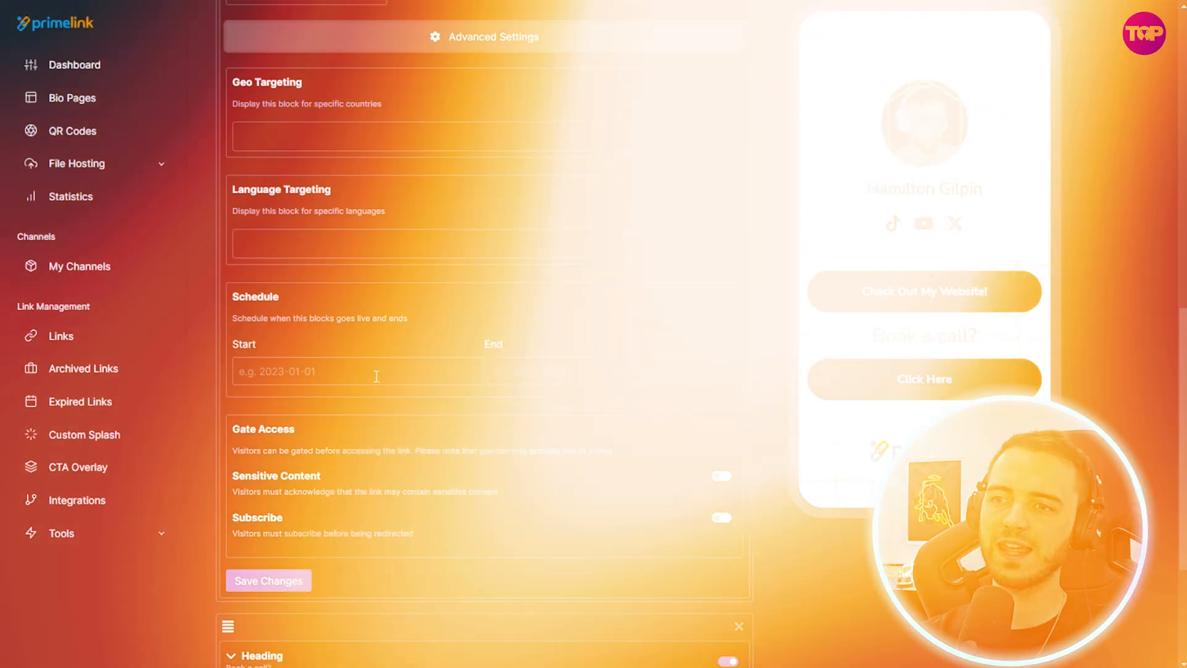
left_click(356, 371)
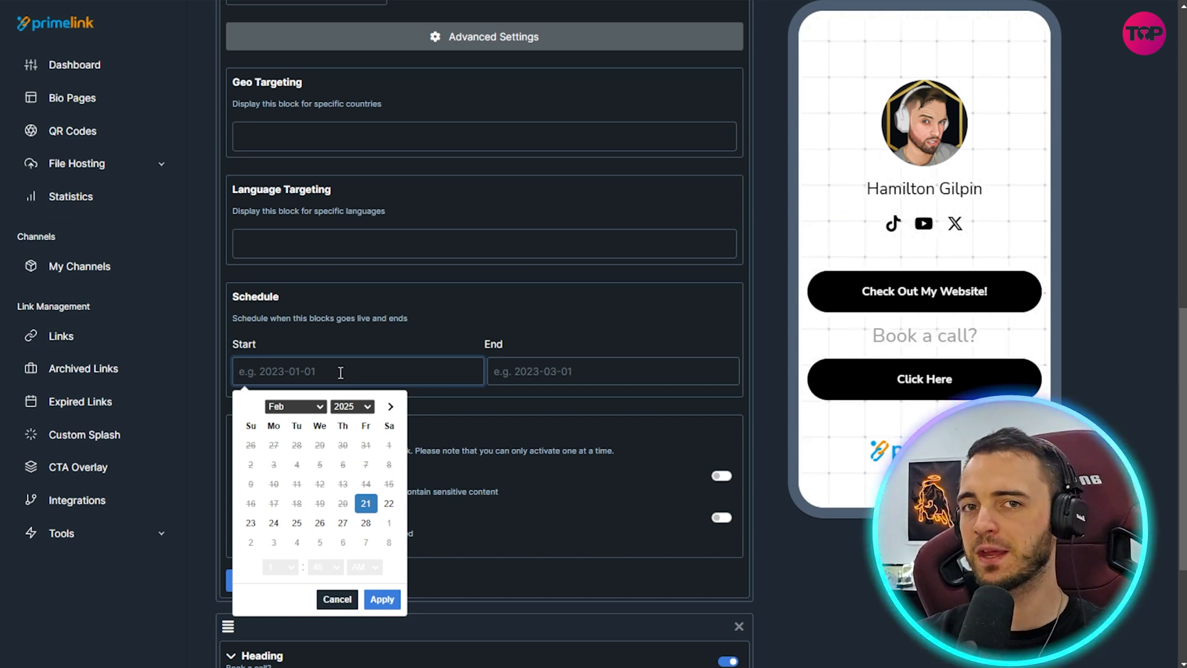
left_click(336, 599)
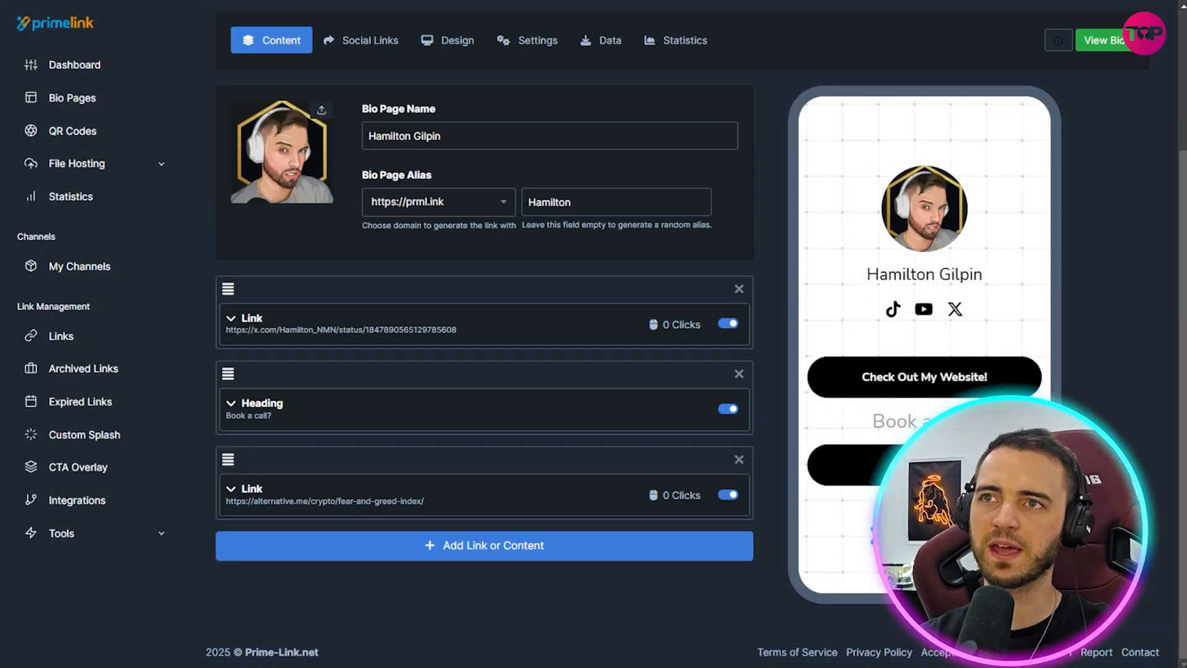
View the published bio page live in a new tab via View Bio
left_click(1102, 39)
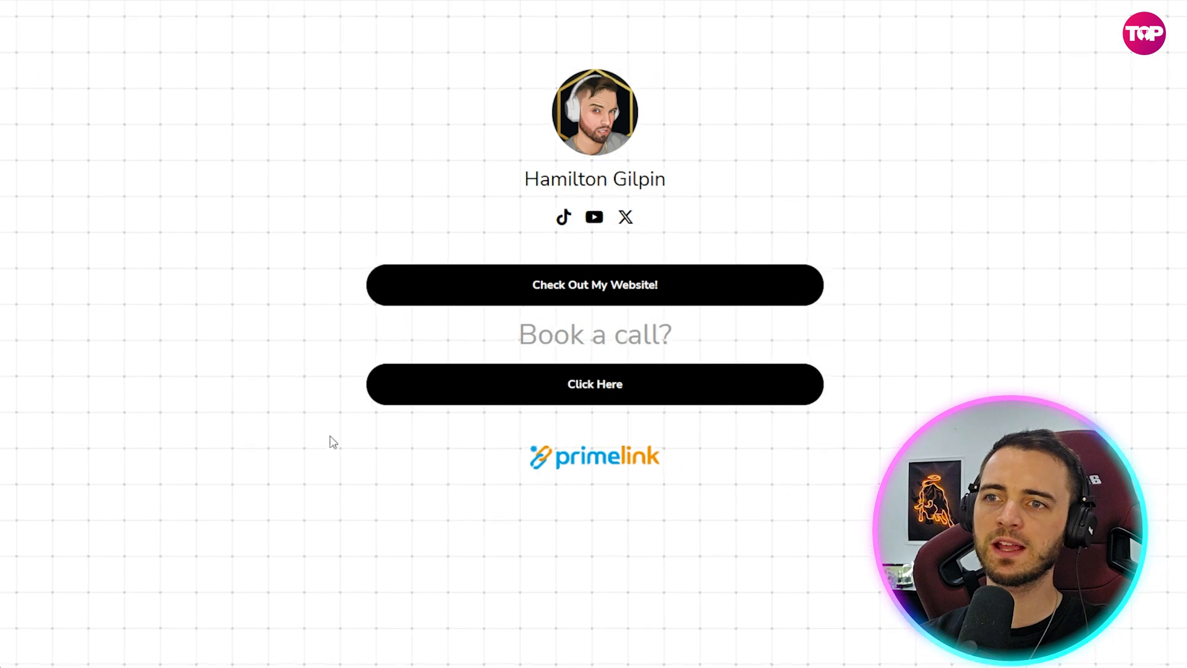
mouse_move(267, 280)
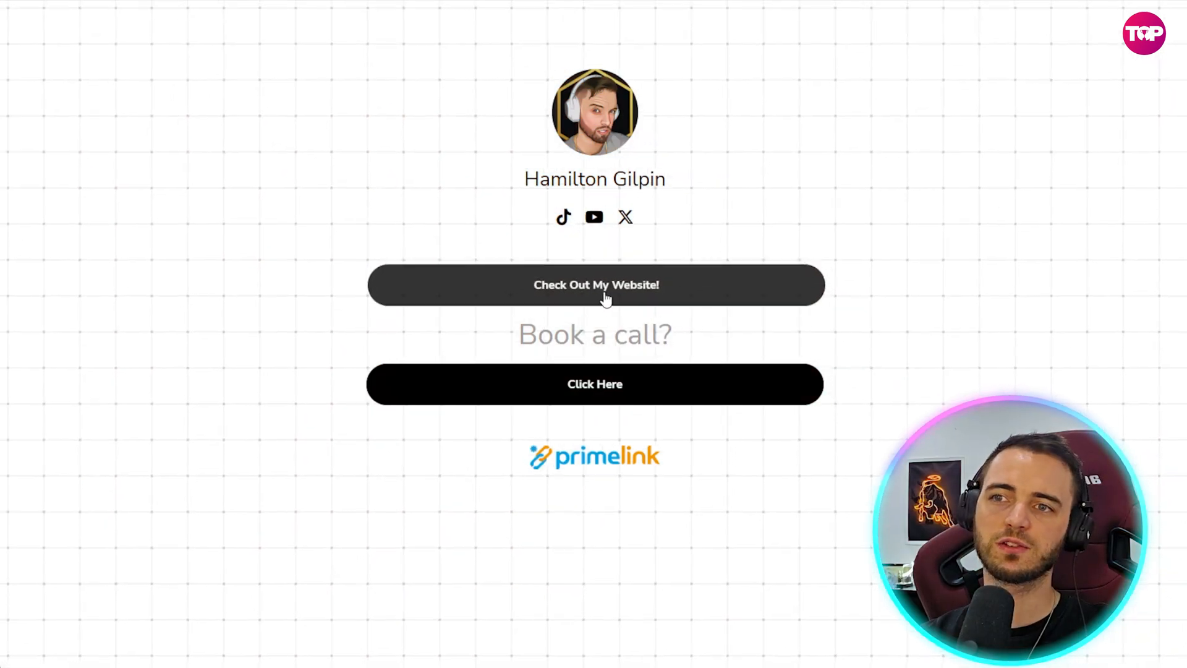
mouse_move(614, 394)
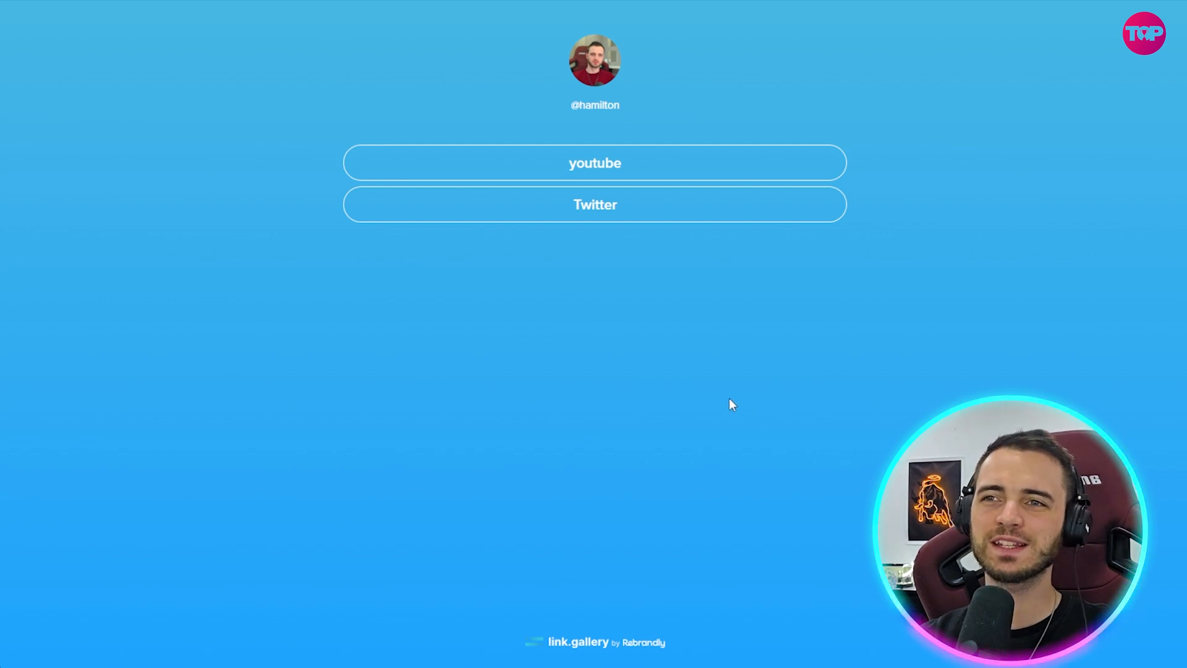
mouse_move(583, 370)
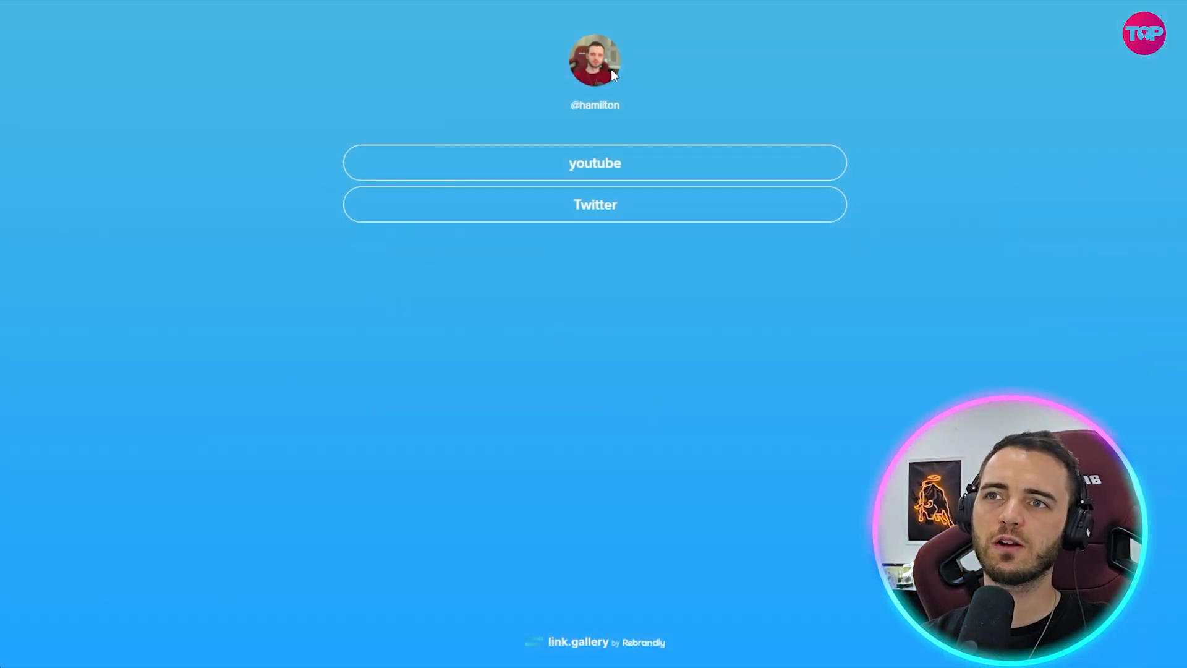
mouse_move(594, 163)
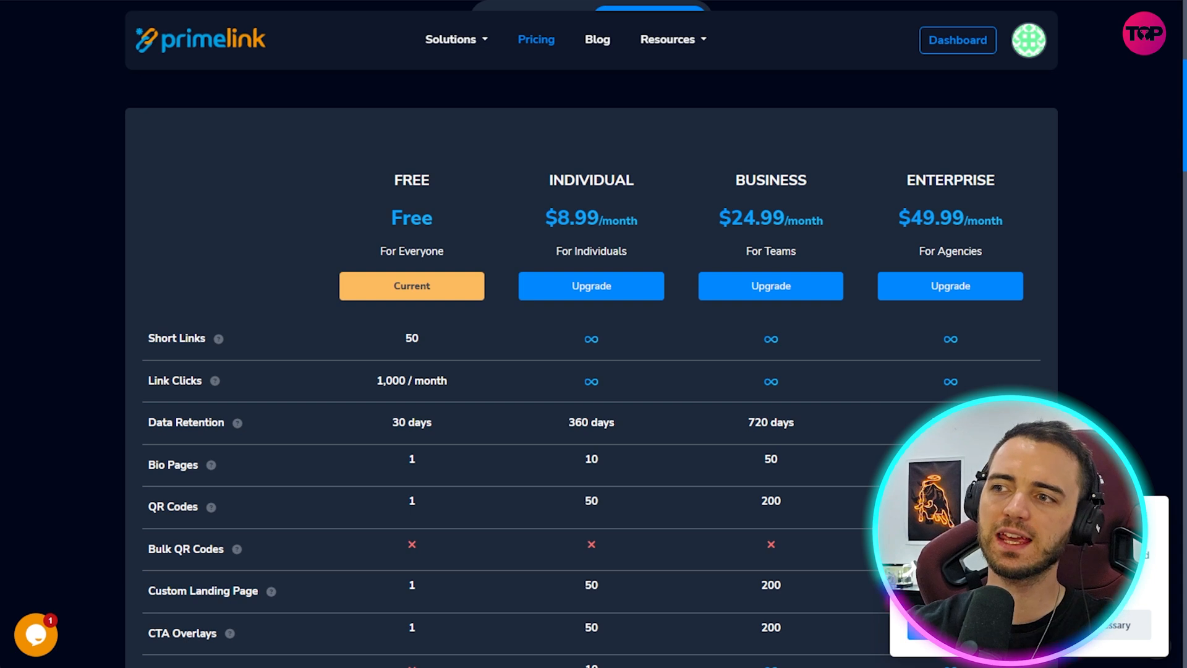
Scroll through Primelink's plan limits table to the end and back up for the Rebrandly comparison
scroll("down", 3)
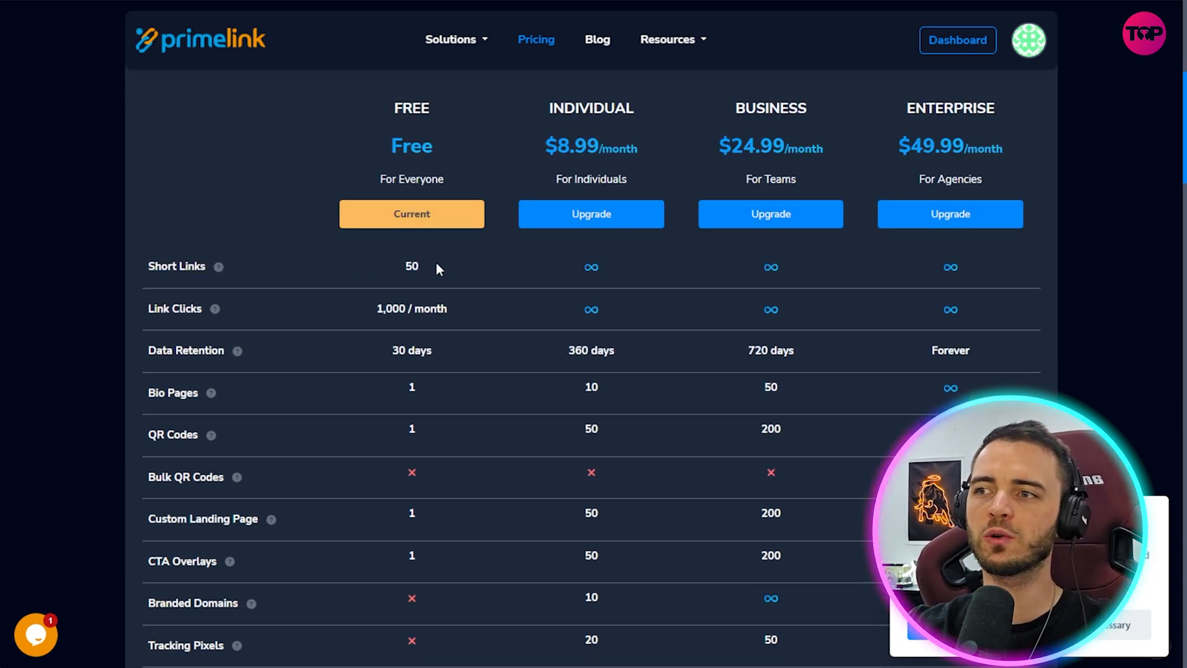
mouse_move(371, 356)
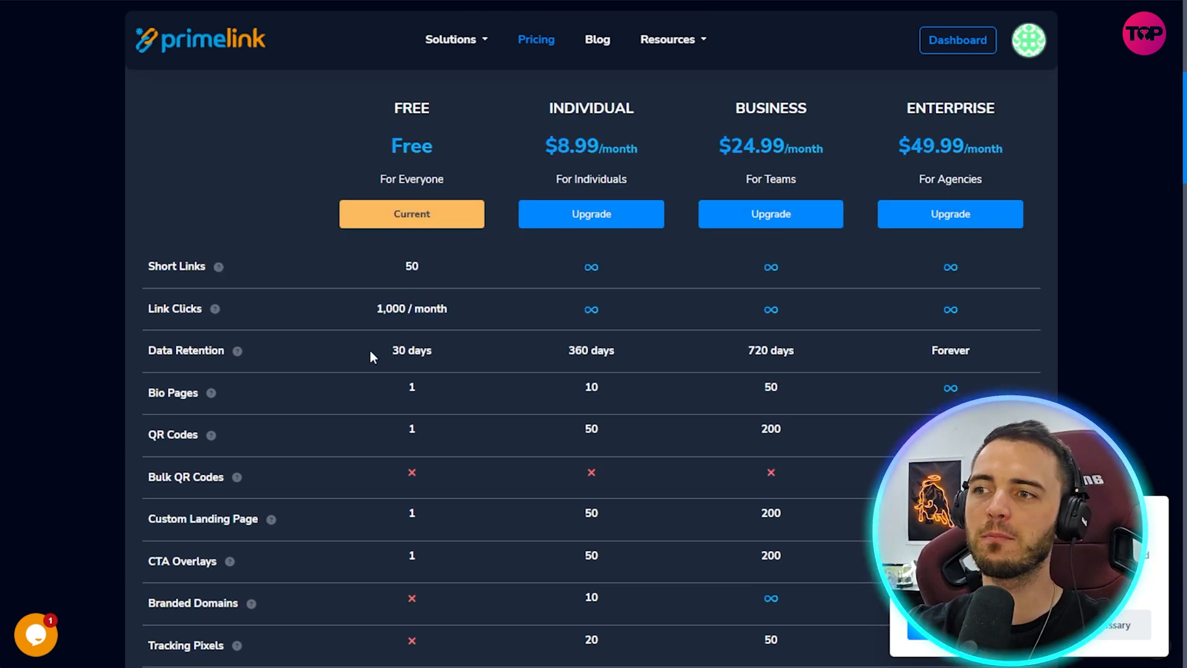
scroll("down", 3)
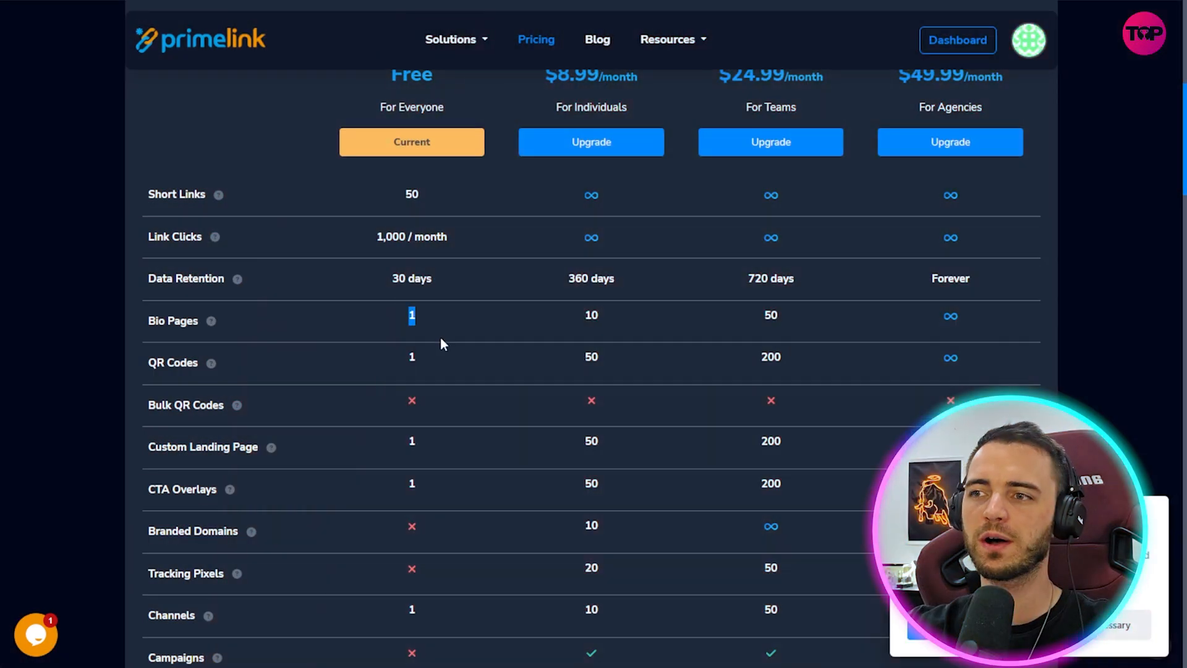
scroll("down", 3)
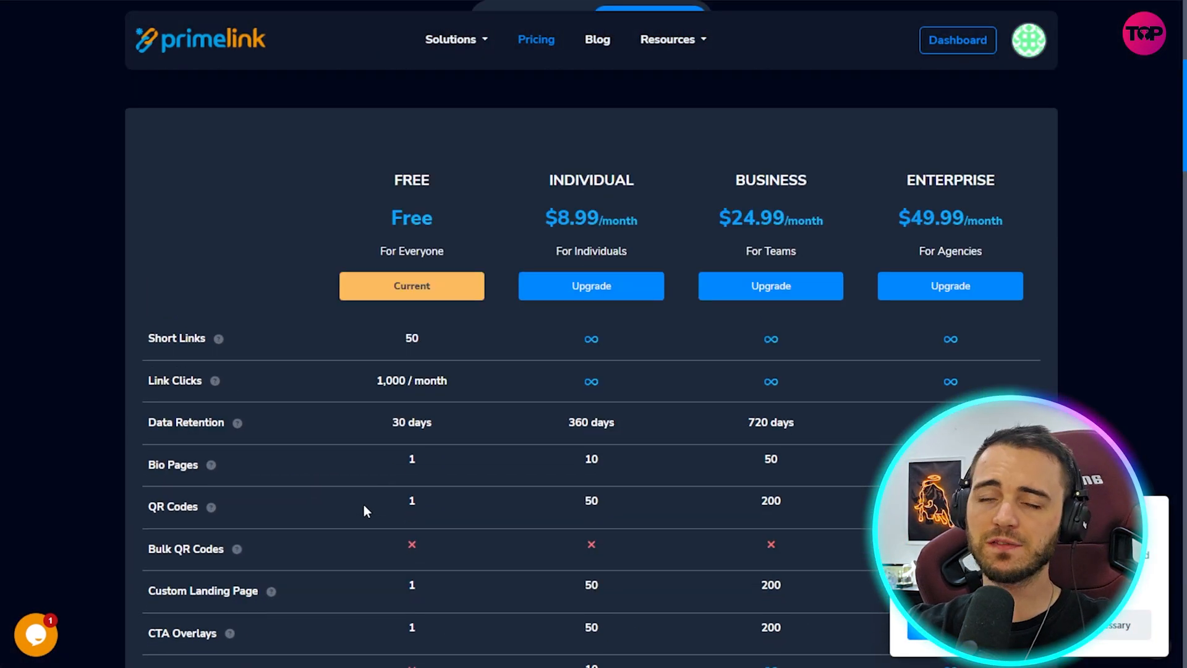
scroll("down", 3)
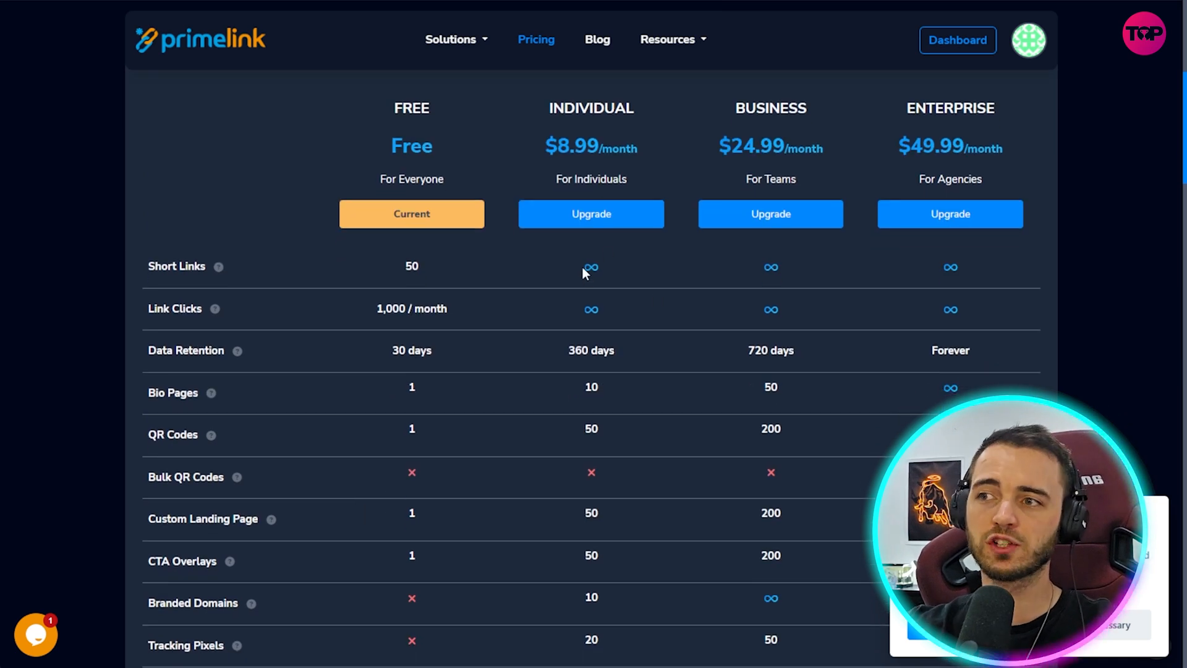
mouse_move(581, 319)
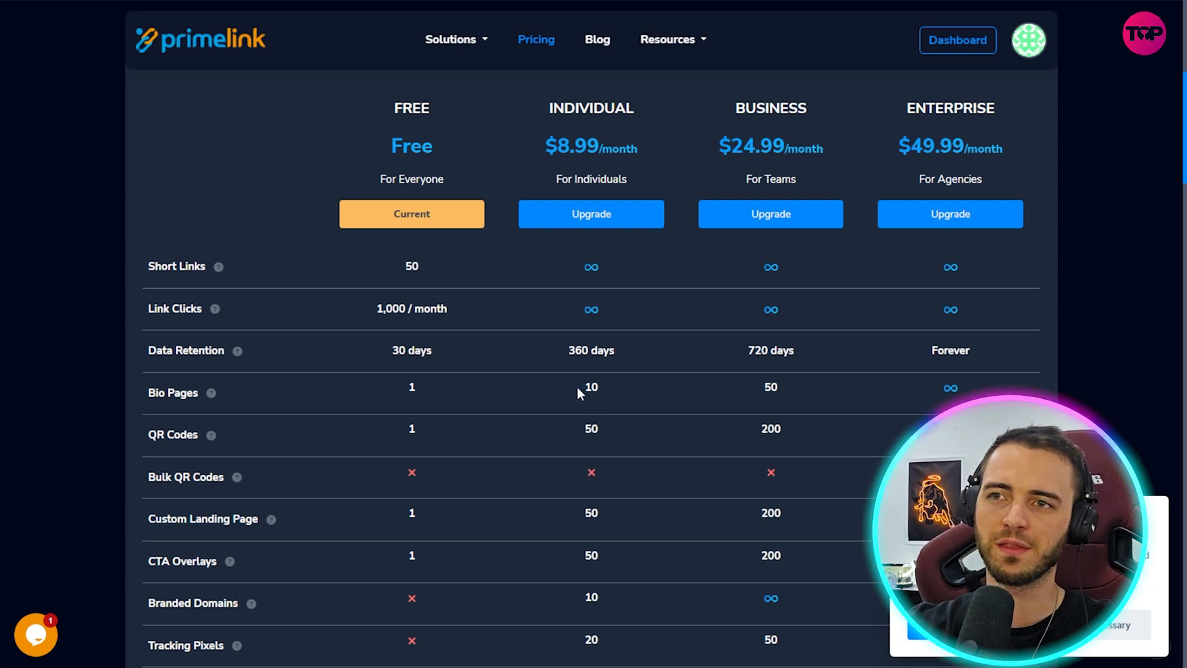
scroll("down", 3)
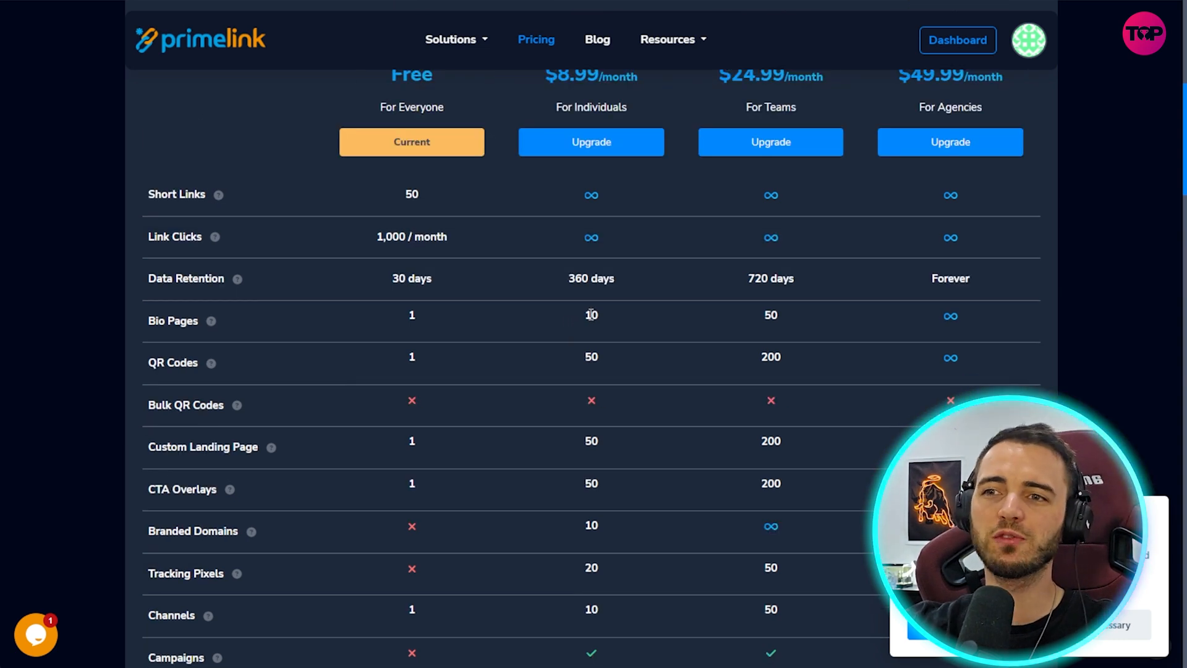
double_click(591, 315)
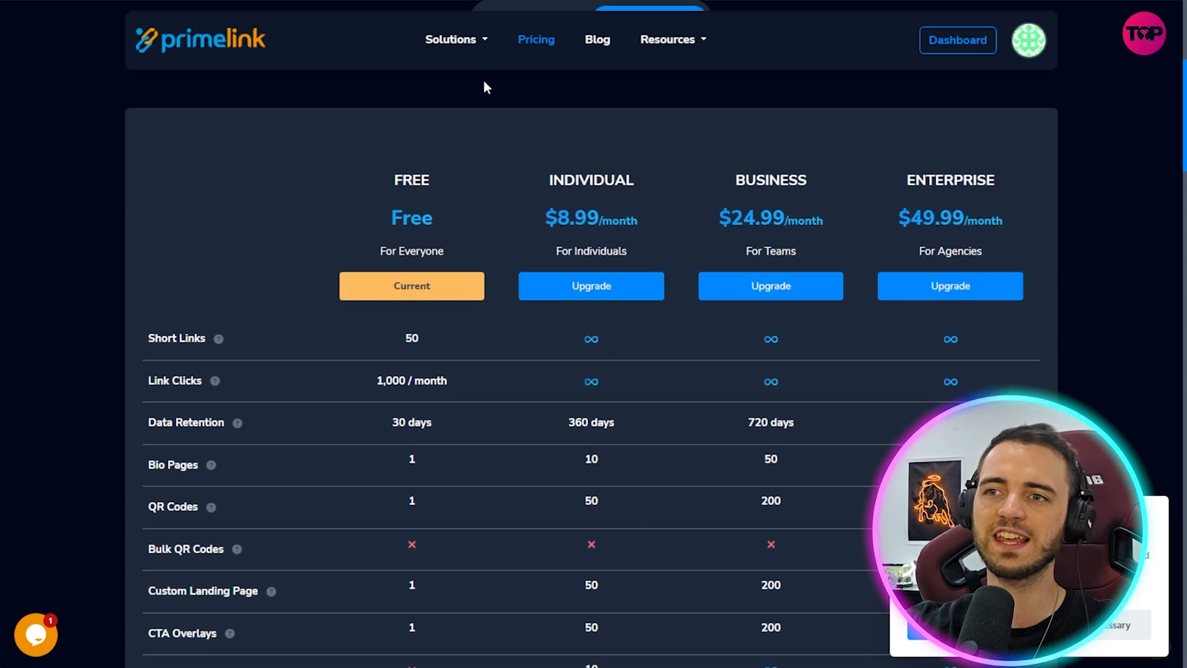
scroll("down", 3)
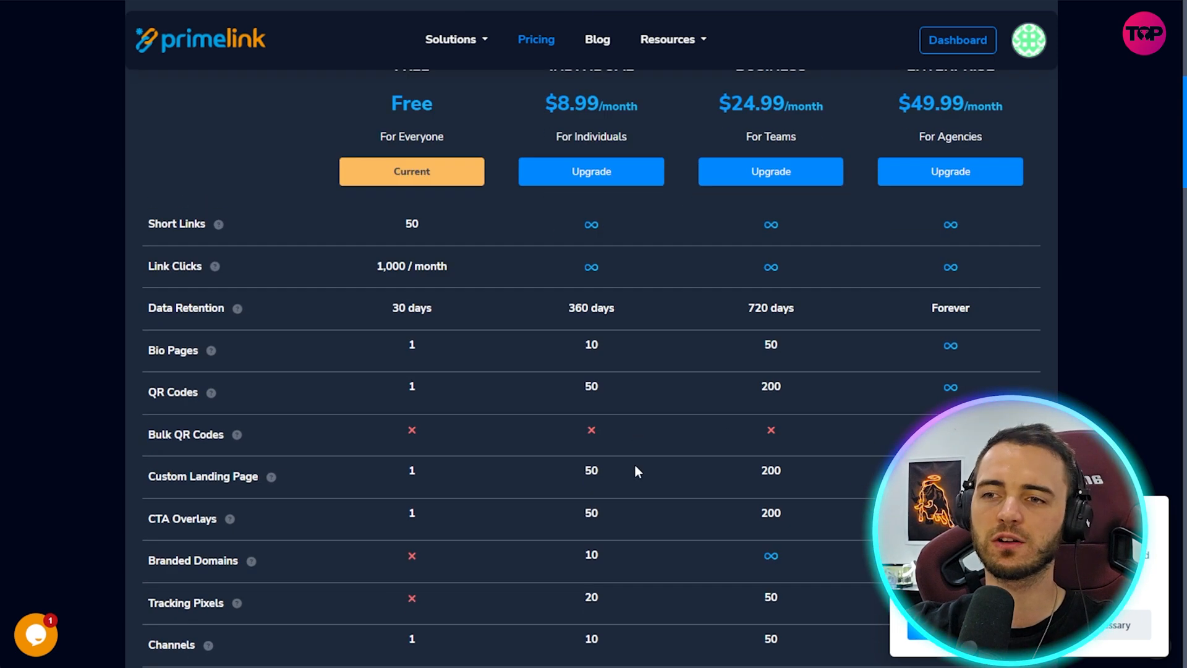
scroll("down", 3)
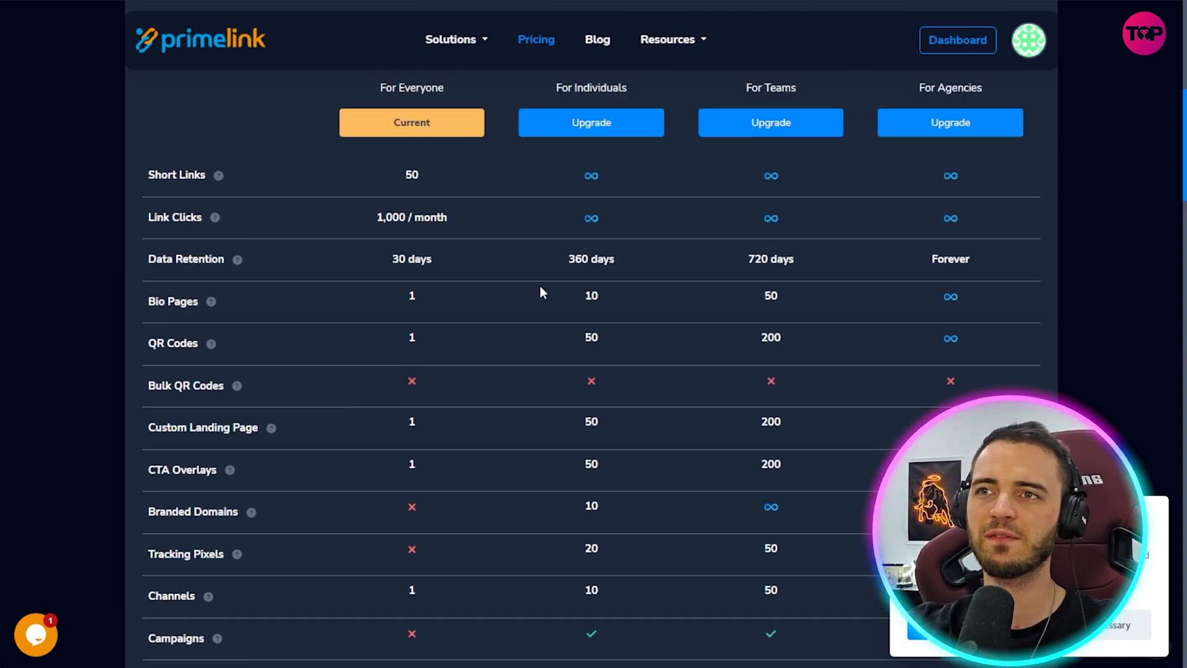
scroll("up", 3)
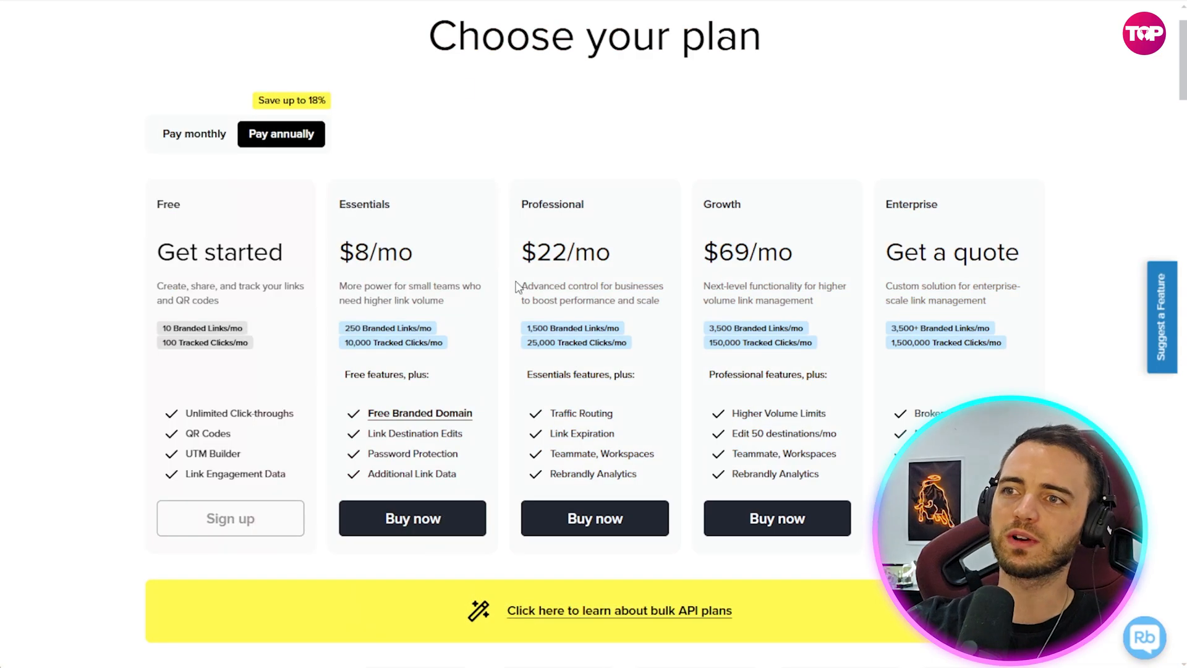
Scroll the Rebrandly plan chooser before returning to Primelink's four-plan pricing table
scroll("down", 3)
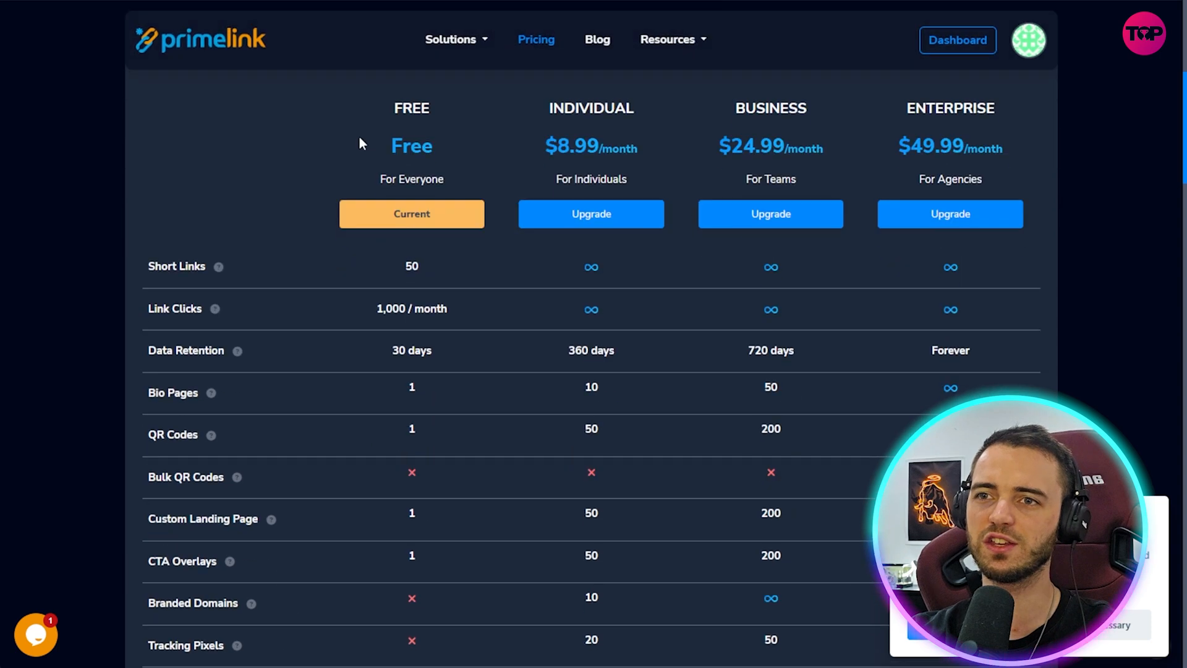
mouse_move(533, 379)
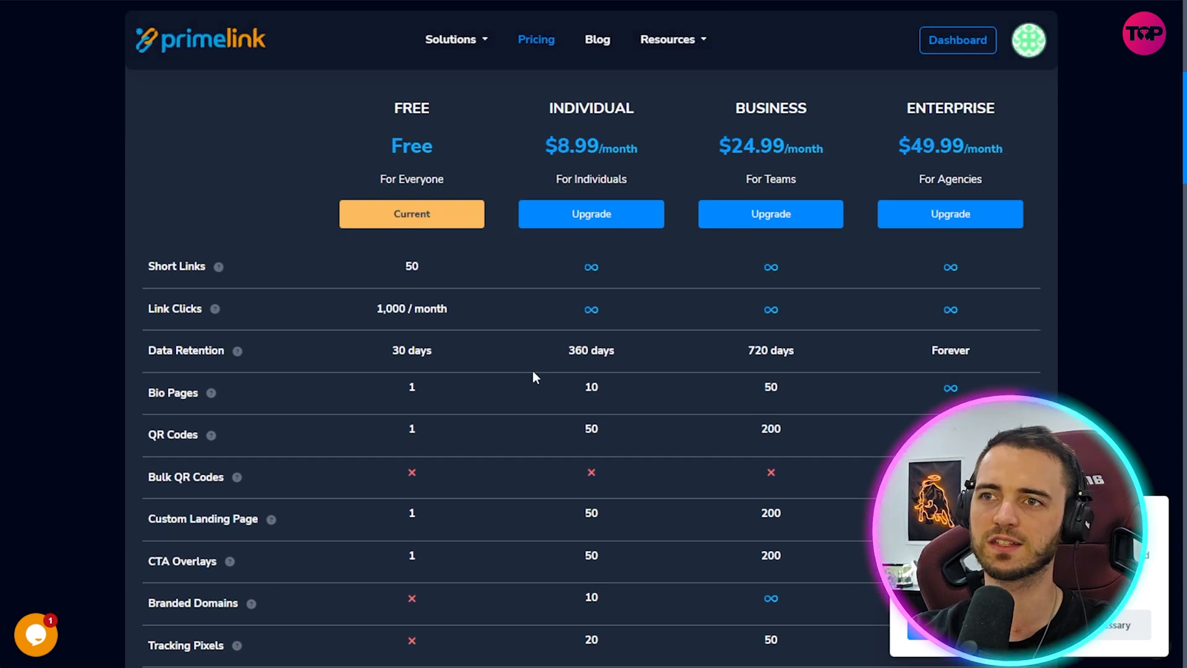
mouse_move(572, 366)
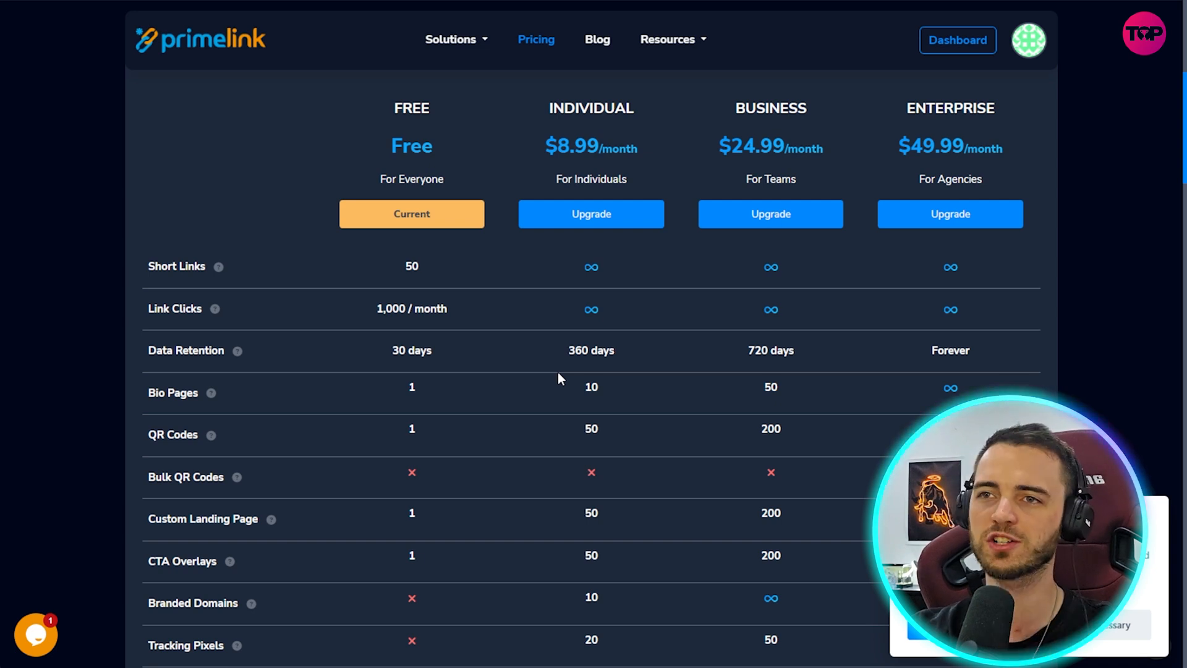
mouse_move(366, 71)
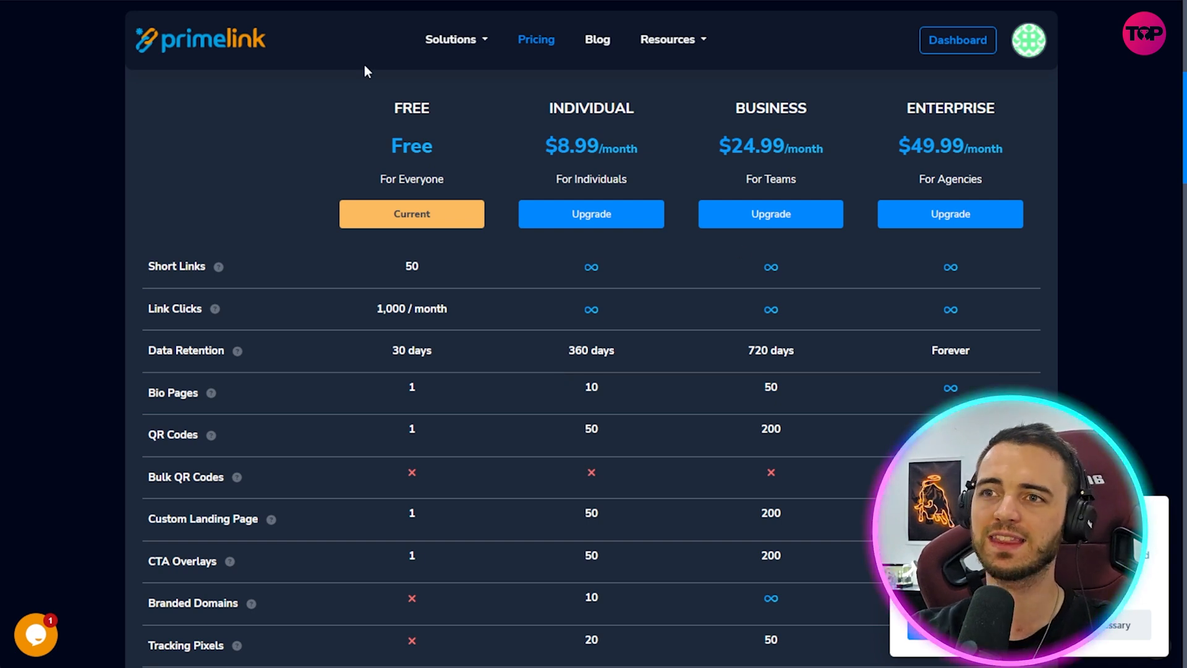
mouse_move(531, 295)
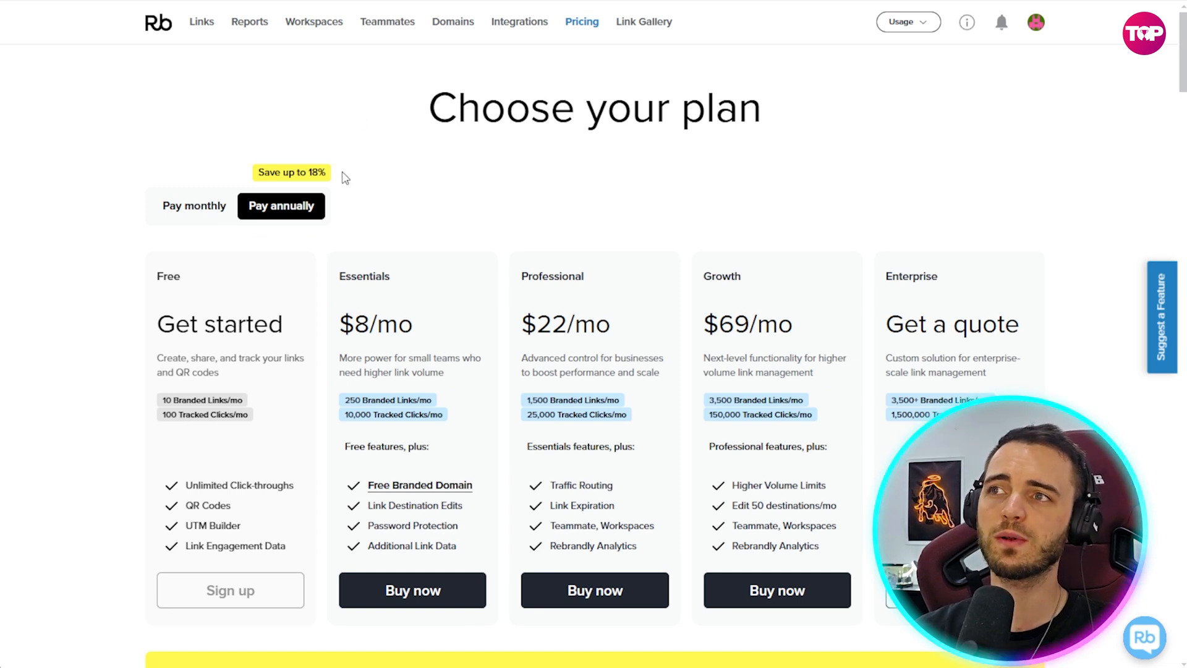
Visit Rebrandly's Reports overview with its upgrade prompt, then return to Primelink pricing
left_click(249, 21)
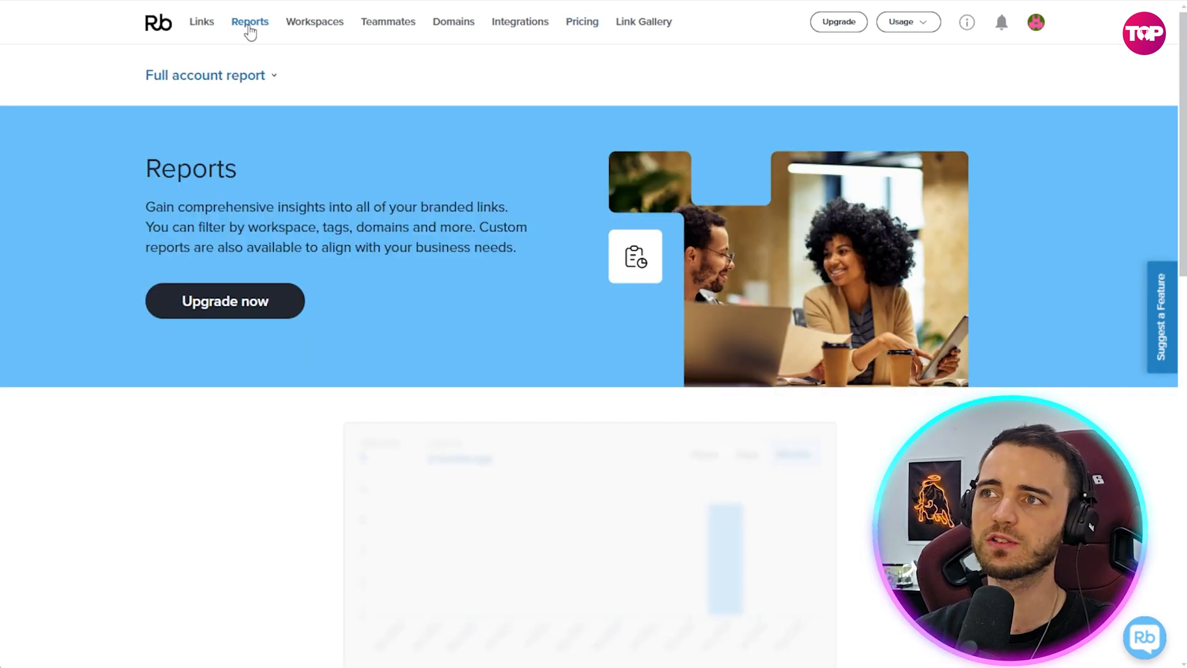
mouse_move(393, 270)
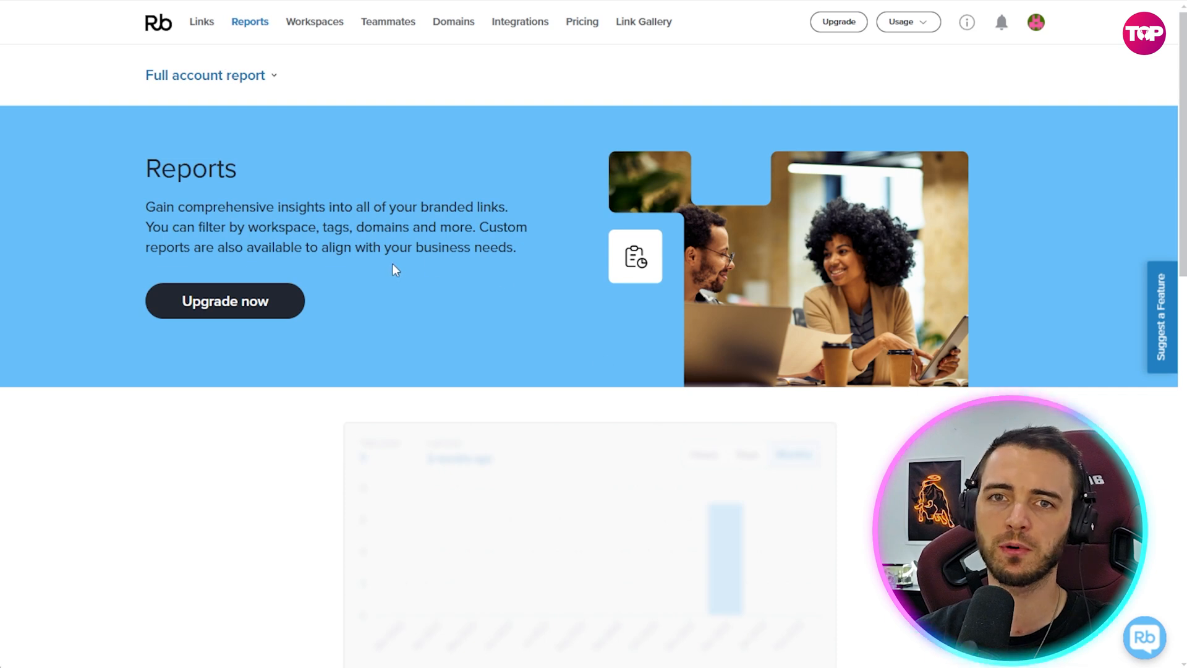
scroll("down", 3)
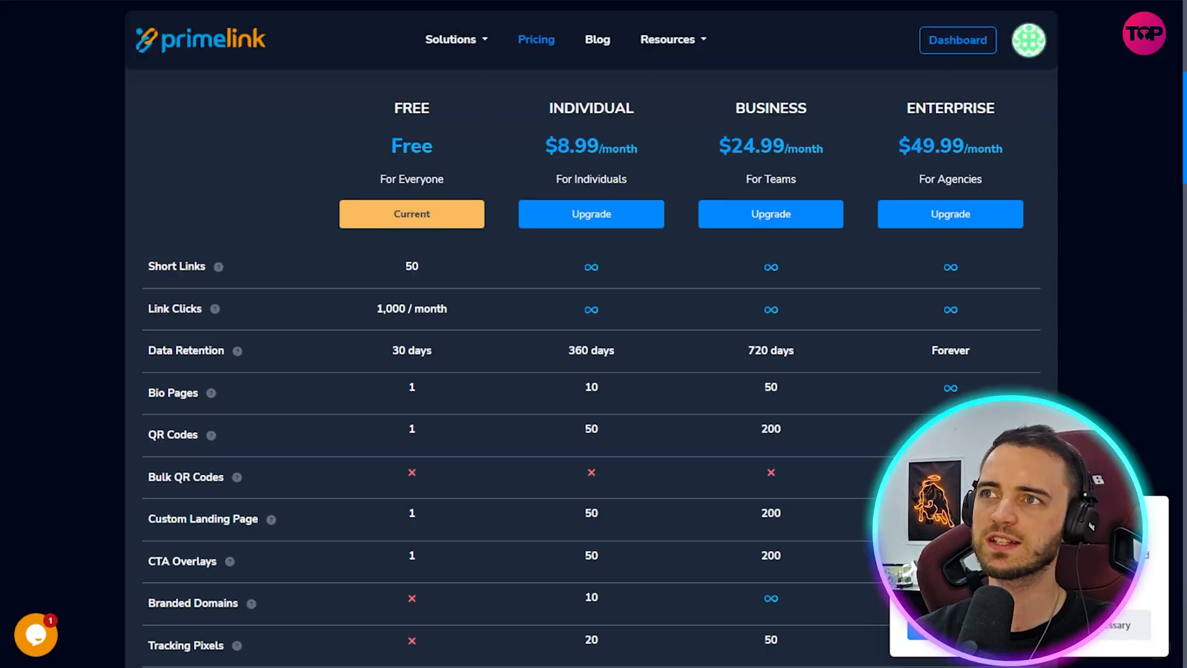
Go to the Primelink dashboard, check the Links list with one youtube link, and return to the dashboard
scroll("down", 3)
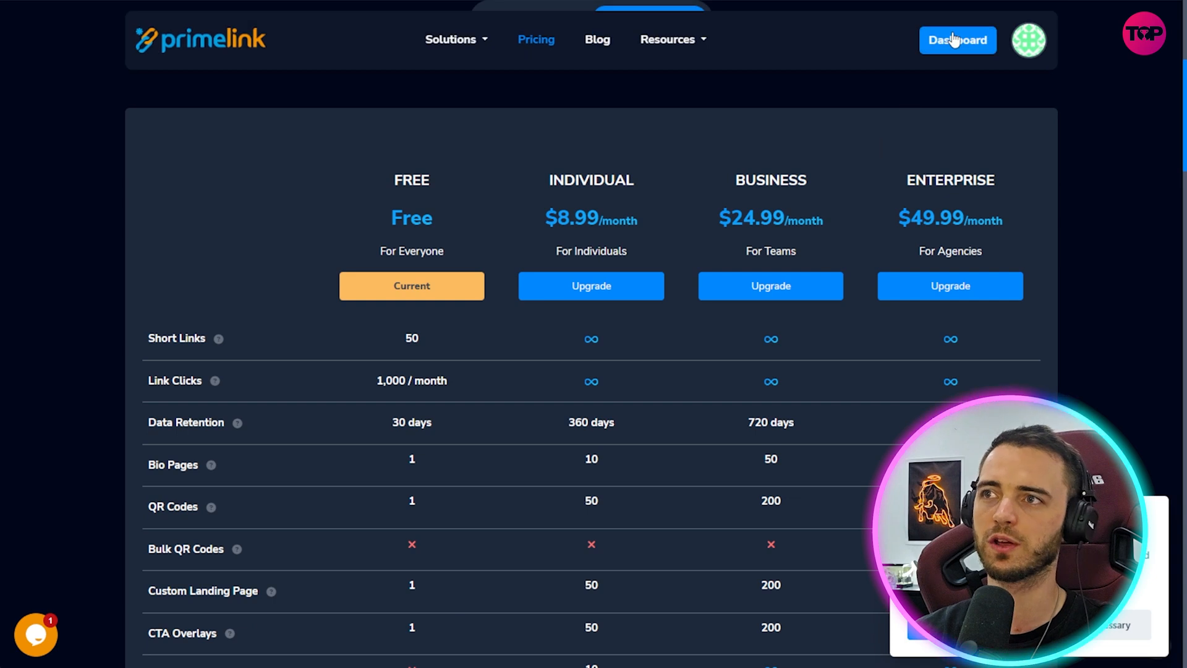
left_click(957, 40)
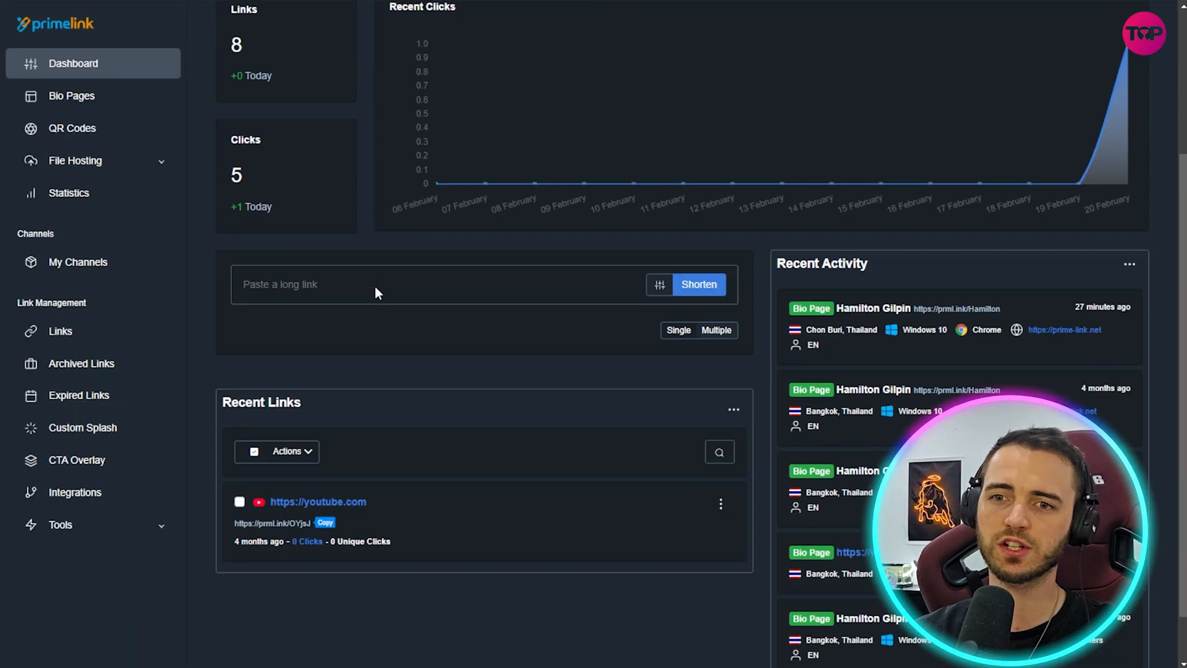
scroll("down", 3)
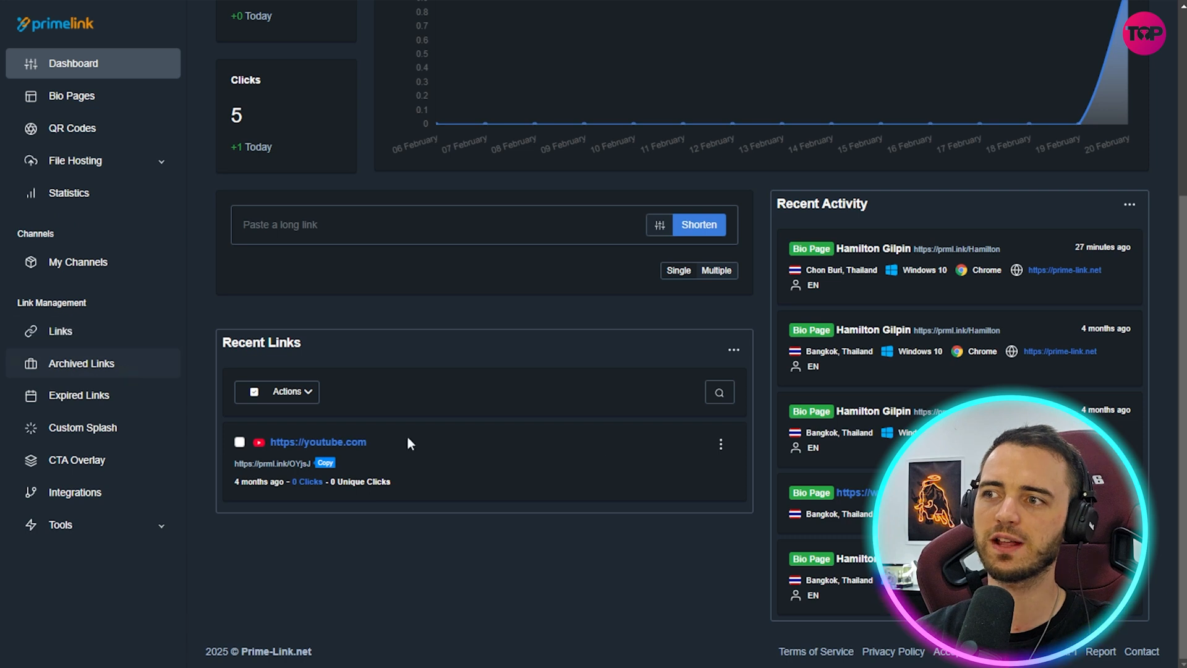
left_click(60, 331)
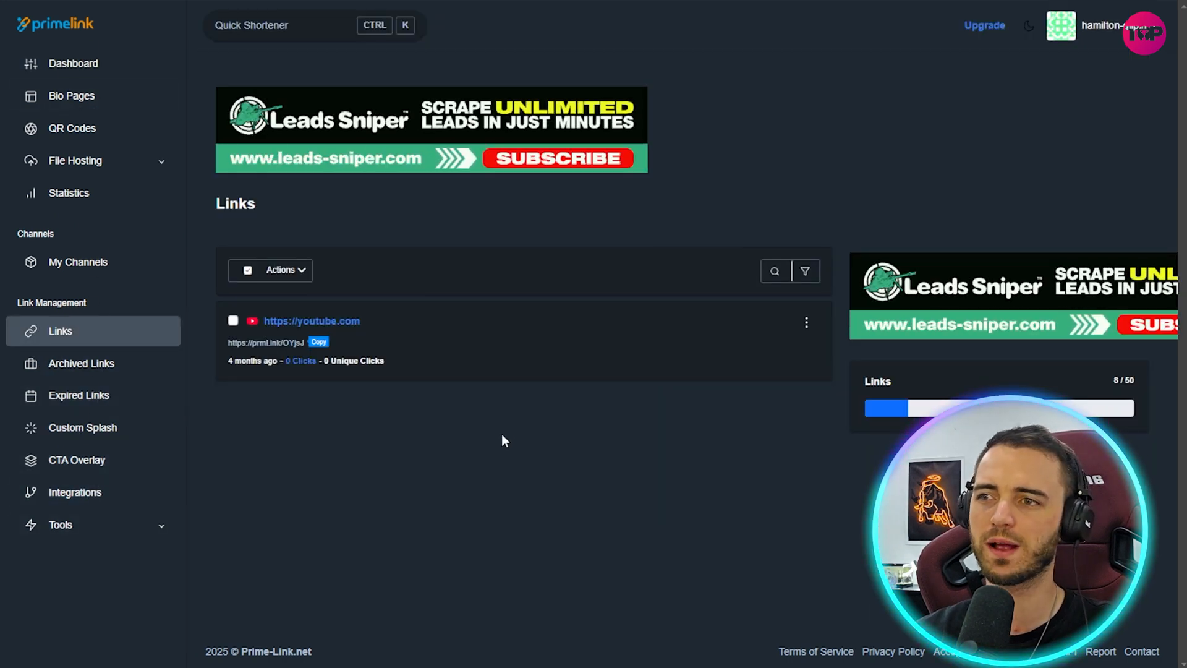
left_click(73, 63)
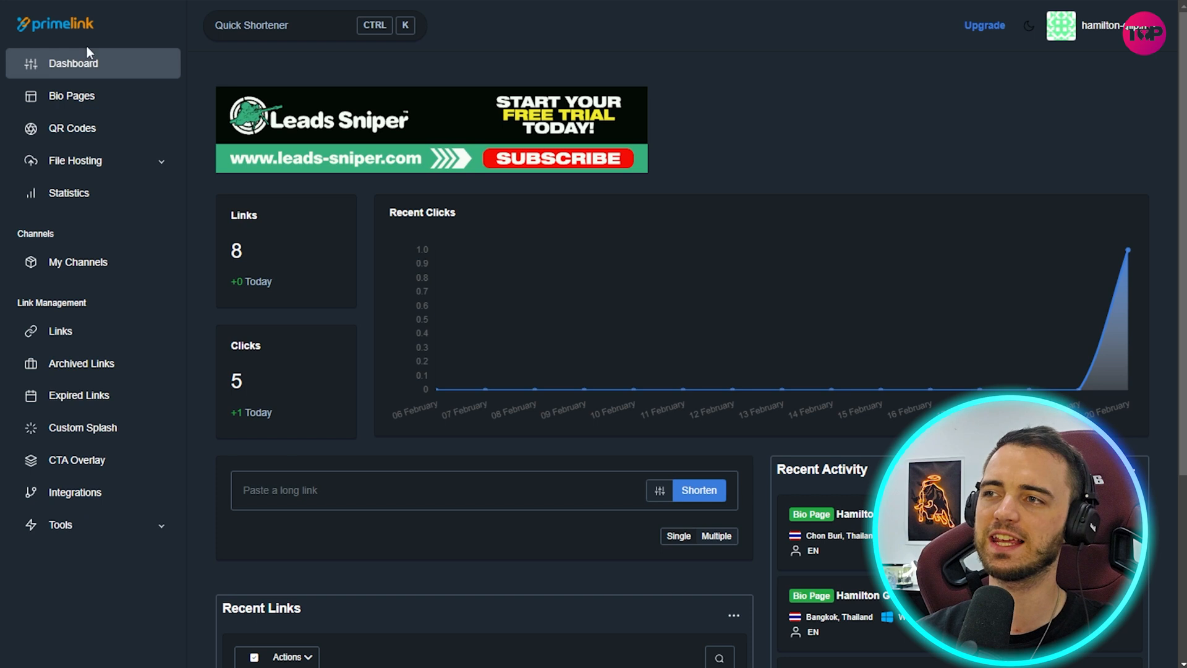
Show the Statistics page with Links and Clicks charts and the visitor map with Thailand on top
left_click(68, 193)
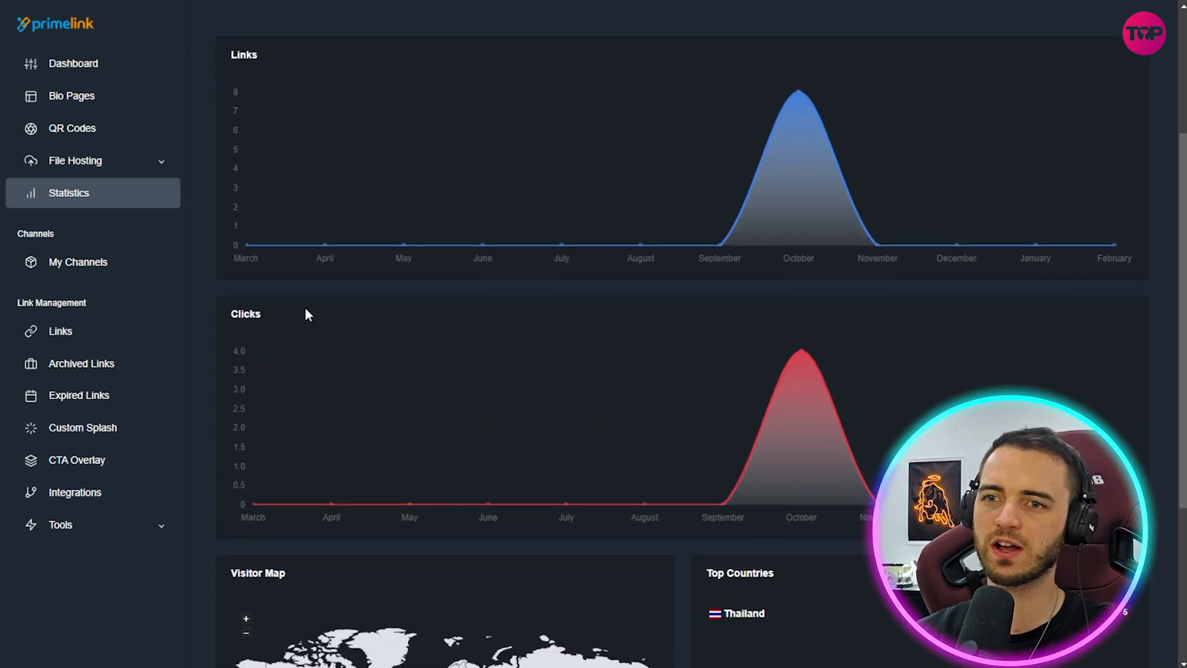
scroll("down", 3)
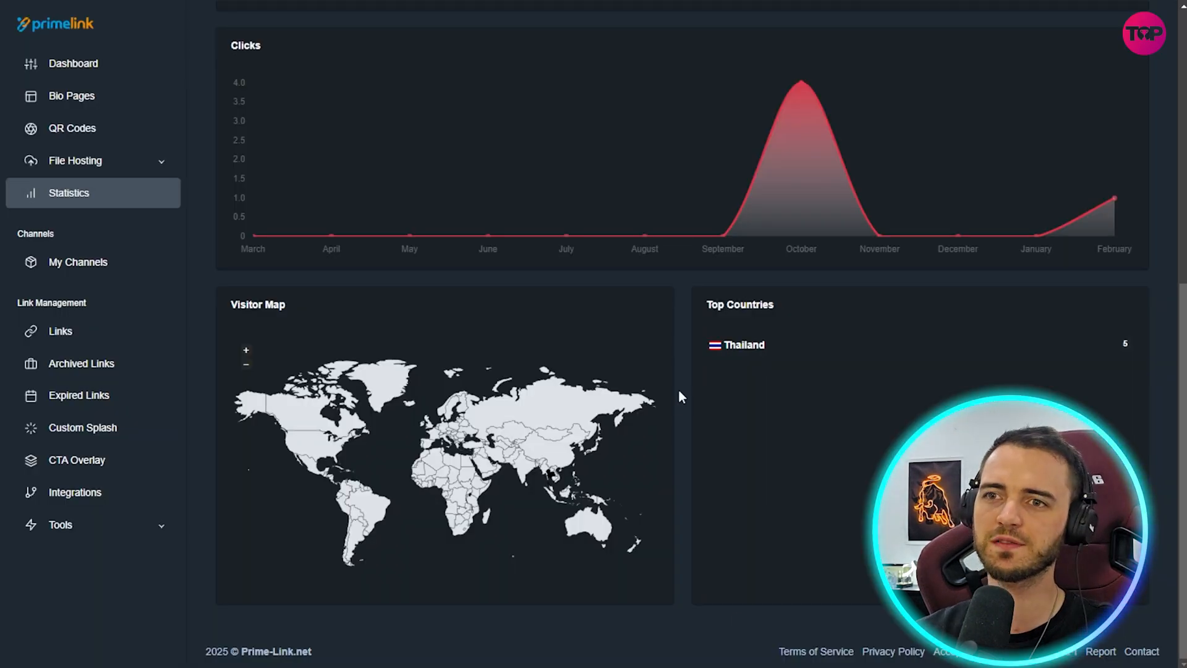
mouse_move(686, 406)
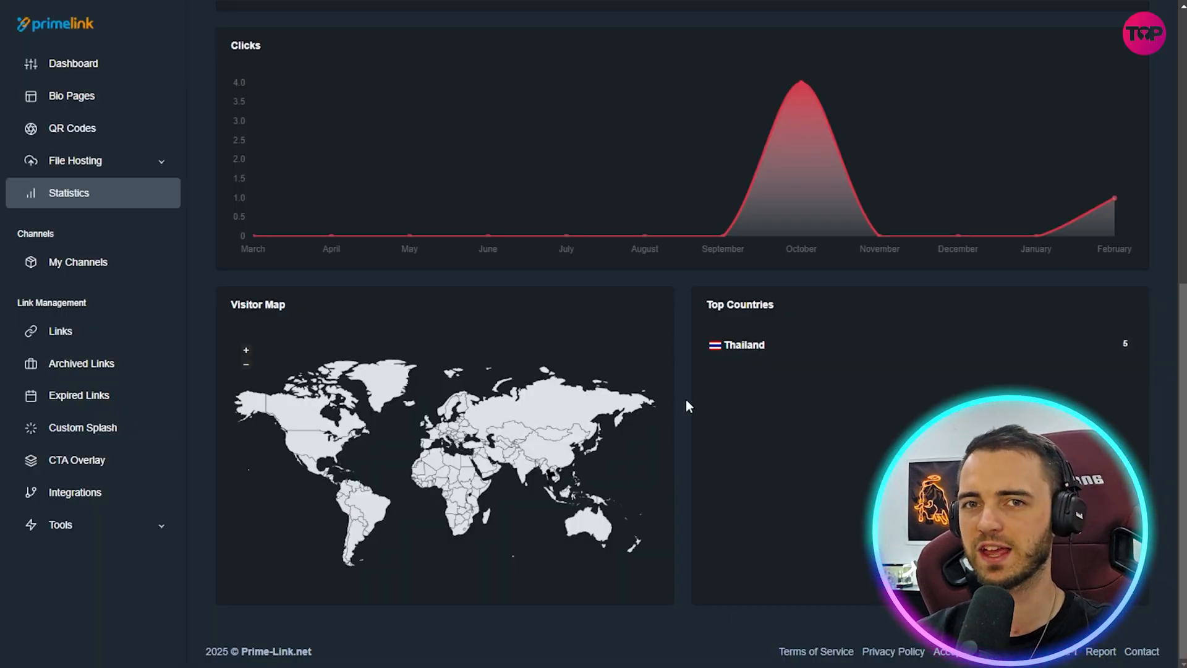